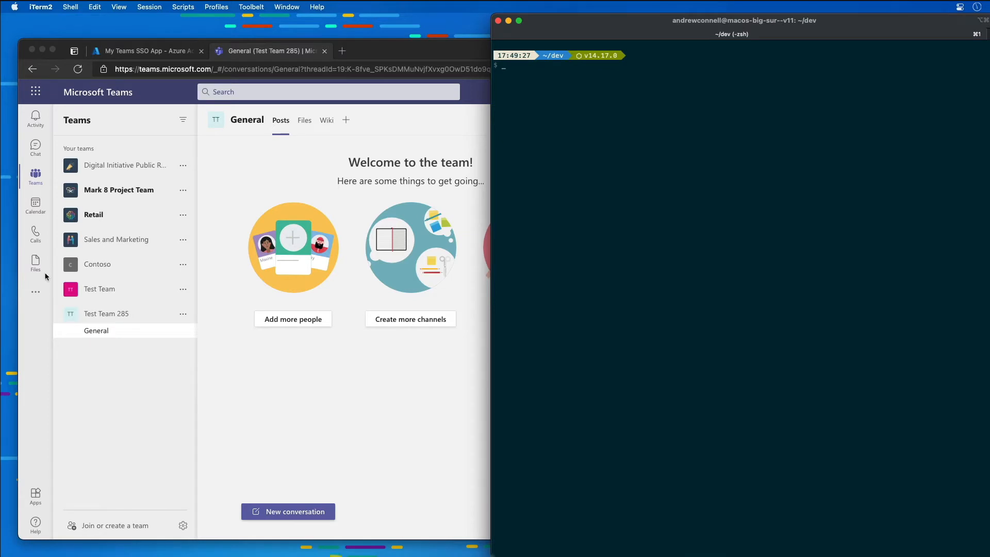
# - Create and enter the learn-msteams-webhooks-out folder, then start the yo teams generator
pyautogui.write('mkdir learn-msteams-web')
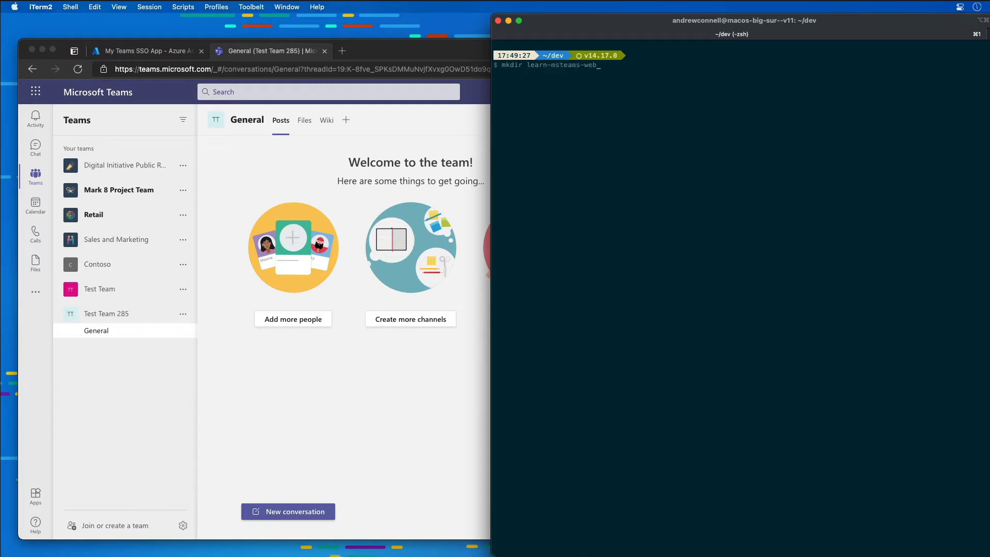
pyautogui.write('hooks')
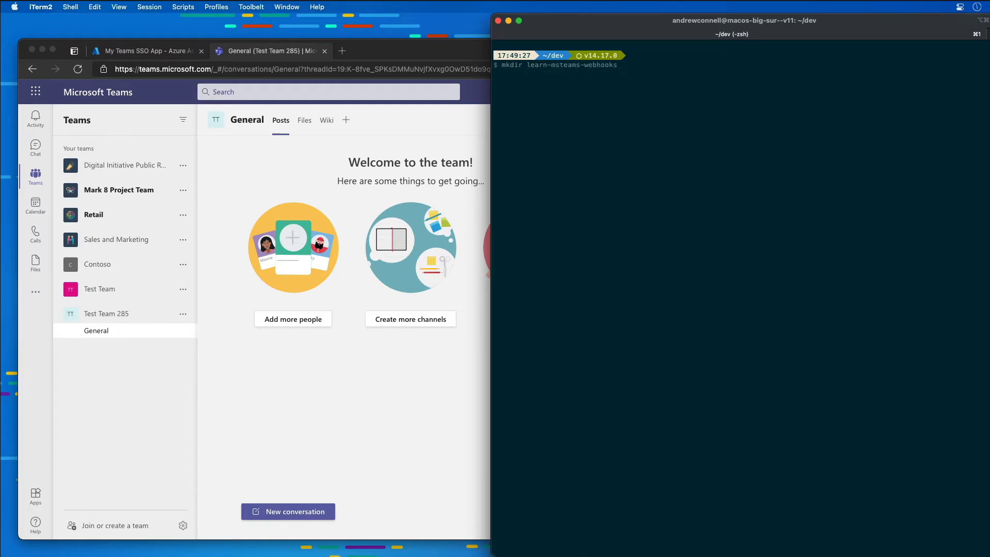
pyautogui.write('-out')
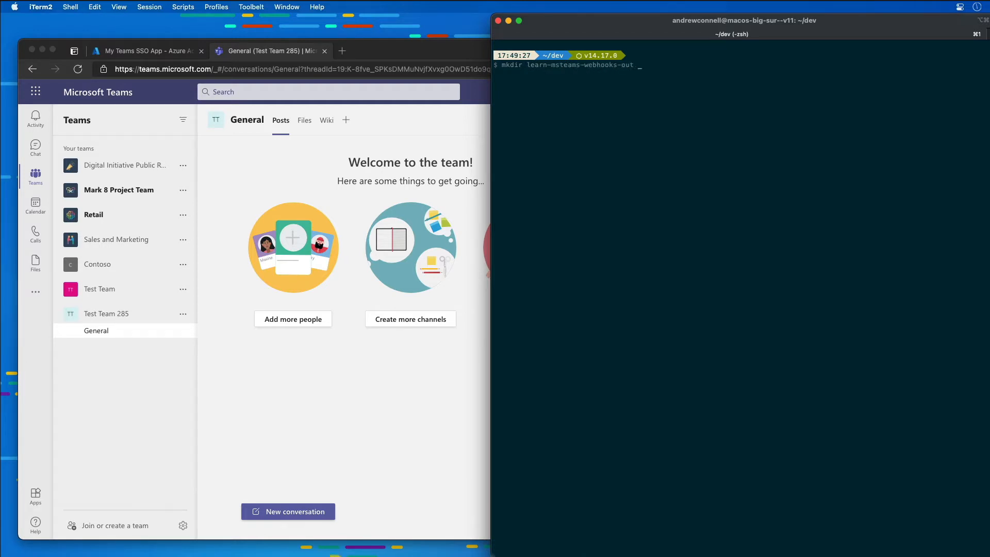
pyautogui.write('&& cd $_')
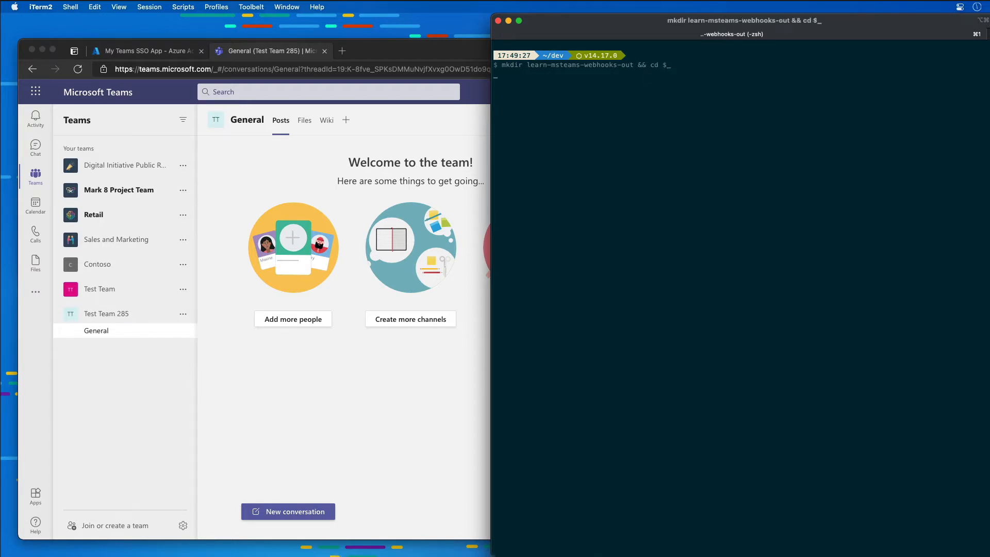
pyautogui.write('yo')
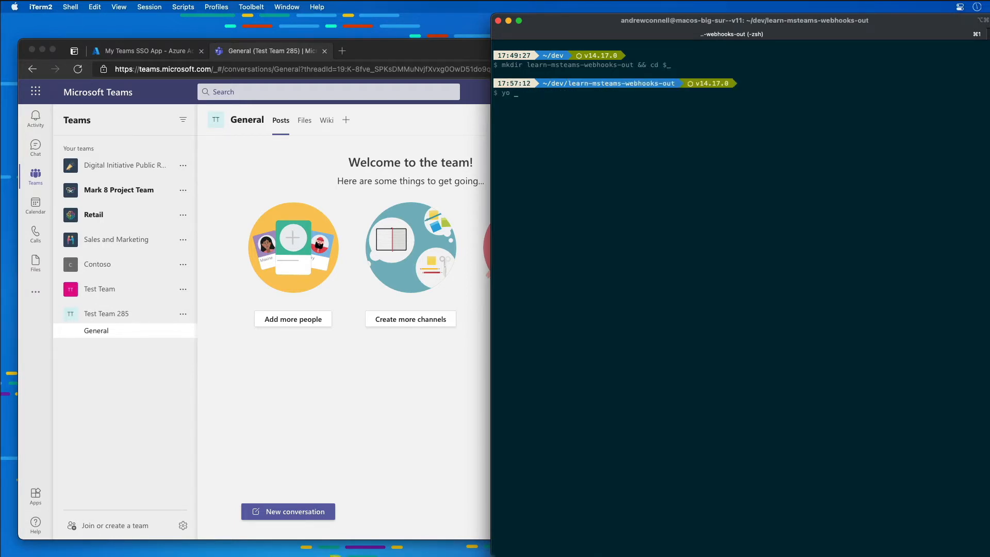
pyautogui.write('teams')
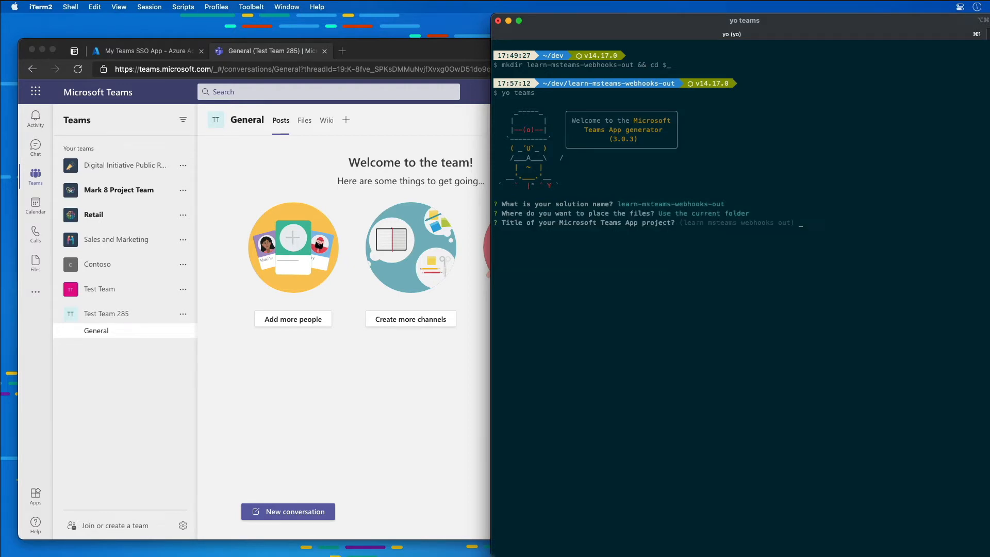
# - Accept the default title, manifest v1.8 and hosting URL, choosing An Outgoing Webhook as the feature
pyautogui.press('enter')
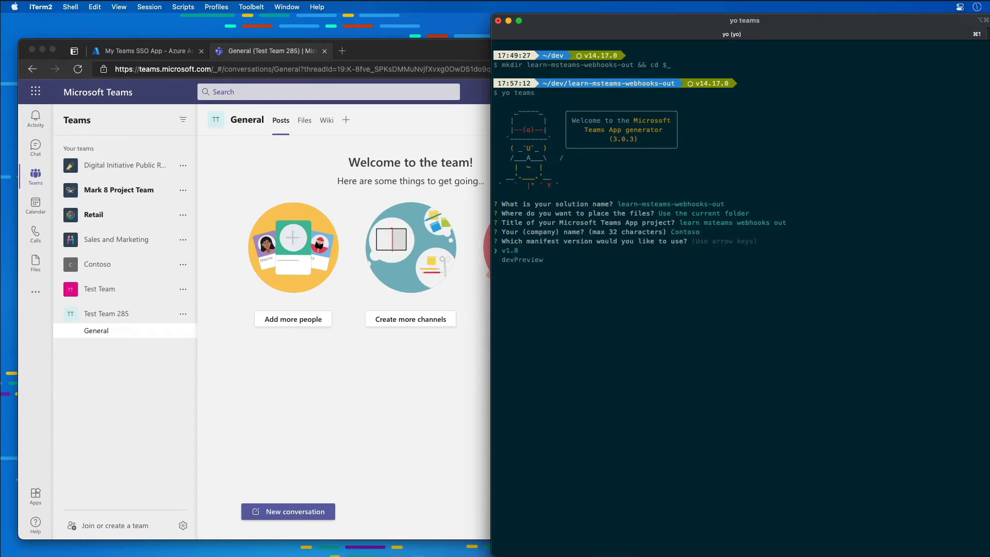
pyautogui.press('enter')
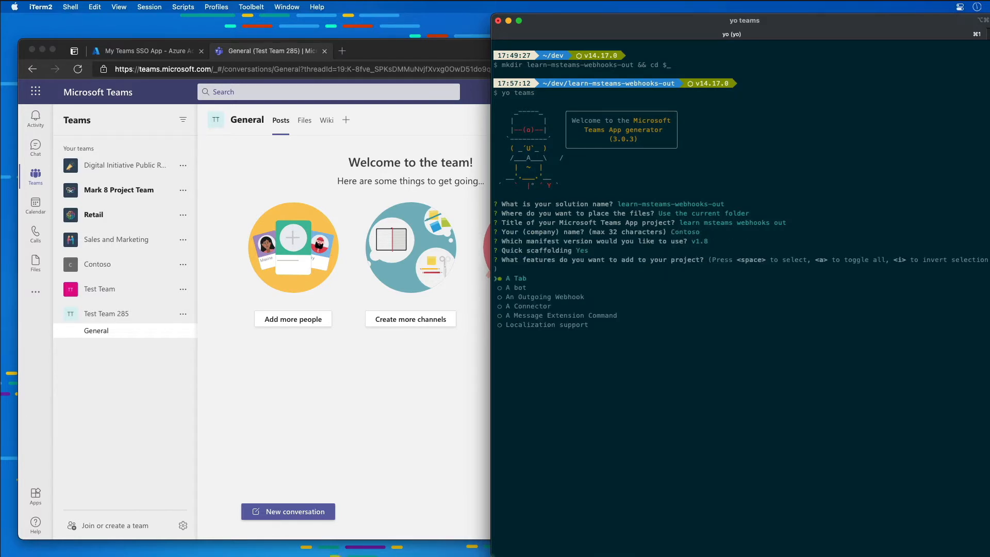
pyautogui.press('Down')
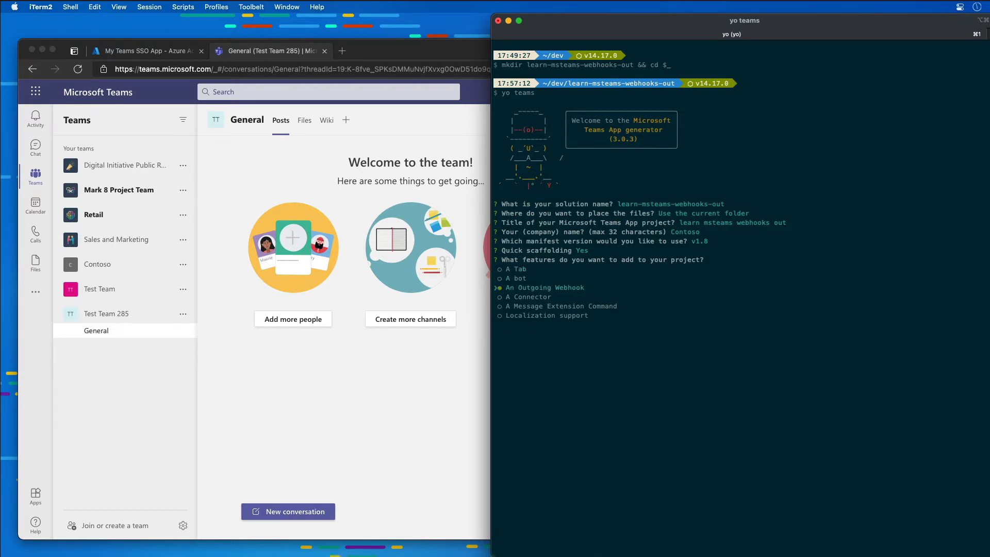
pyautogui.press('enter')
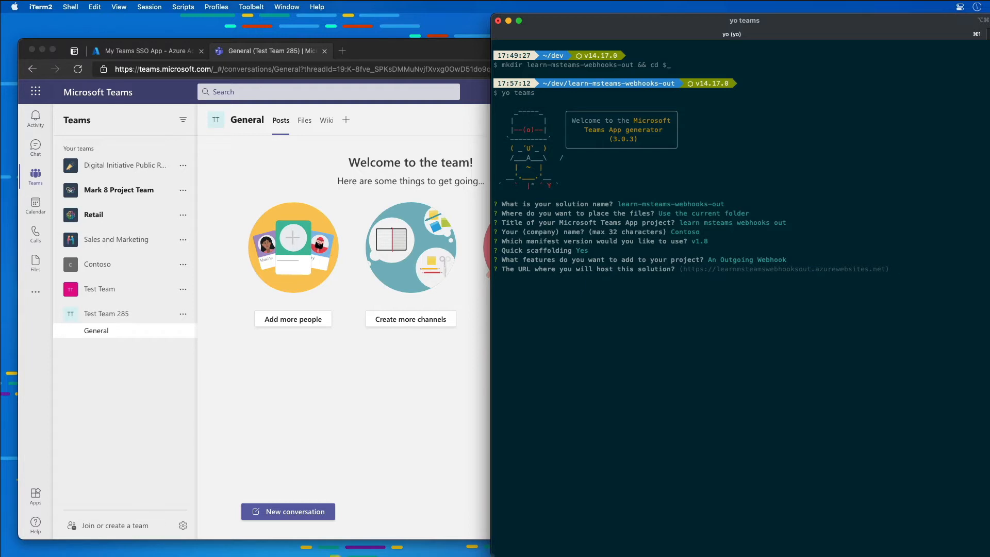
pyautogui.press('enter')
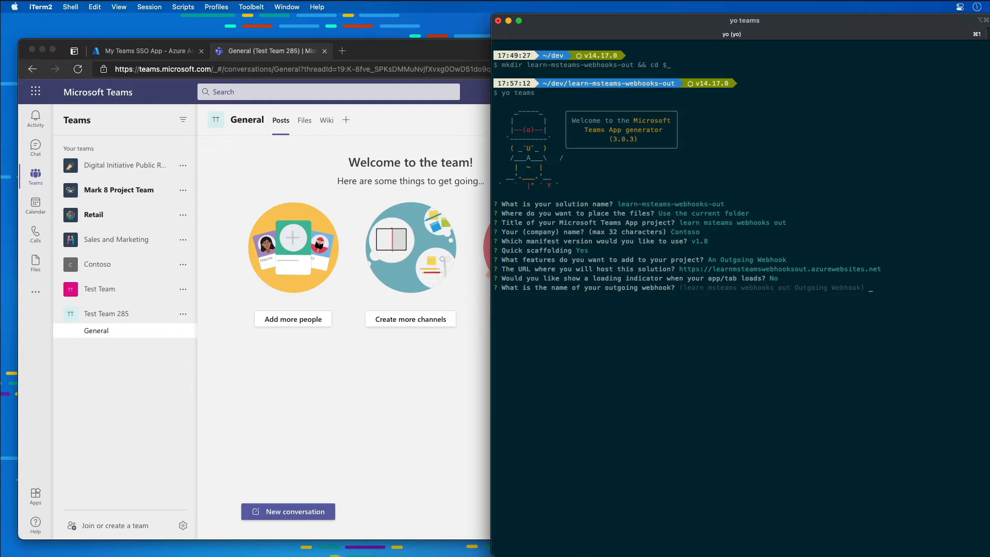
# - Name the webhook 'Teams Webhook Outgoing' and start generating the project
pyautogui.write('Teams')
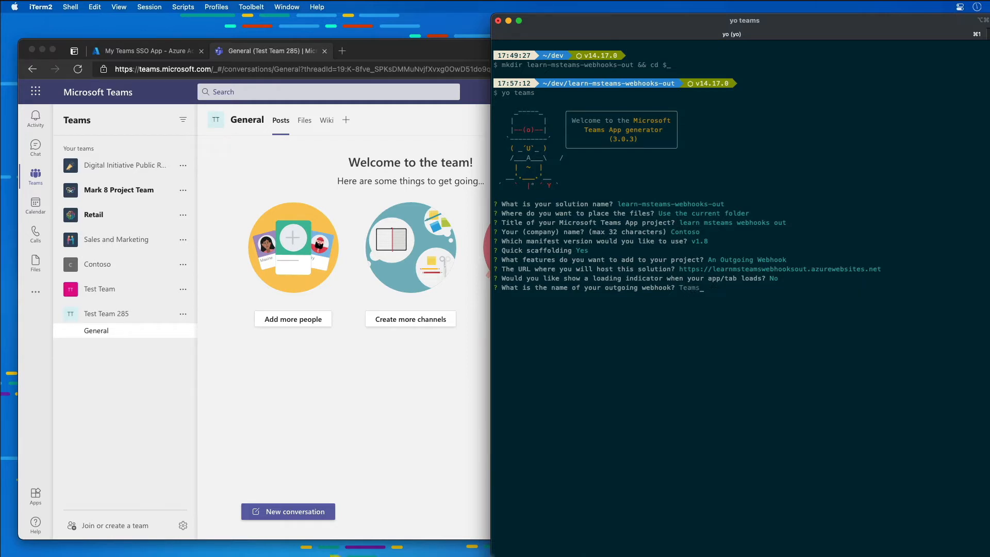
pyautogui.write('Webhook')
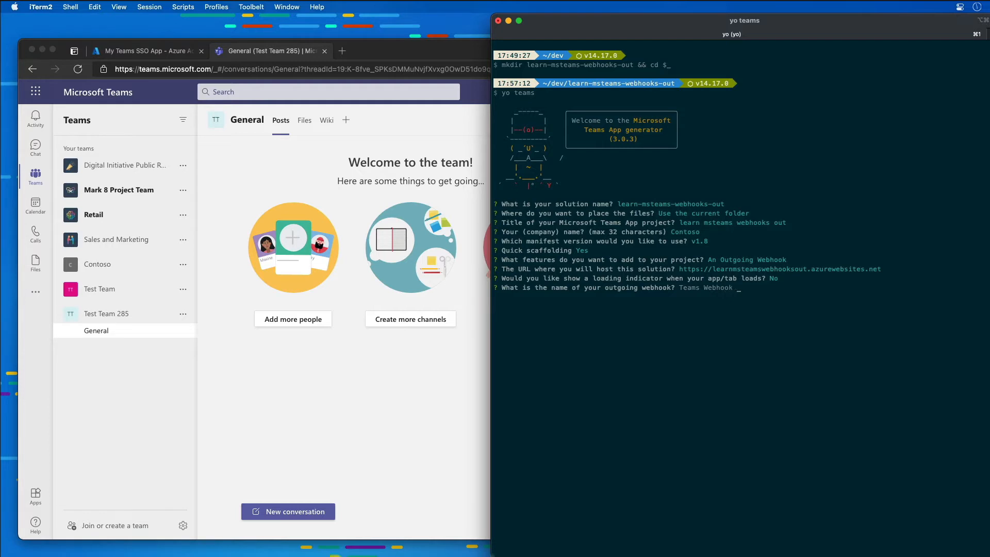
pyautogui.write('Outgoin')
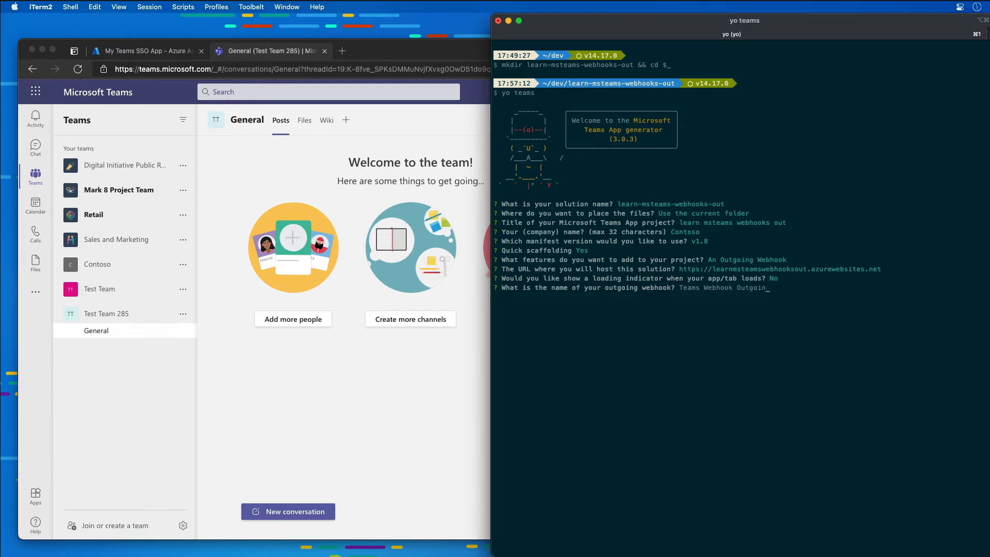
pyautogui.write('g')
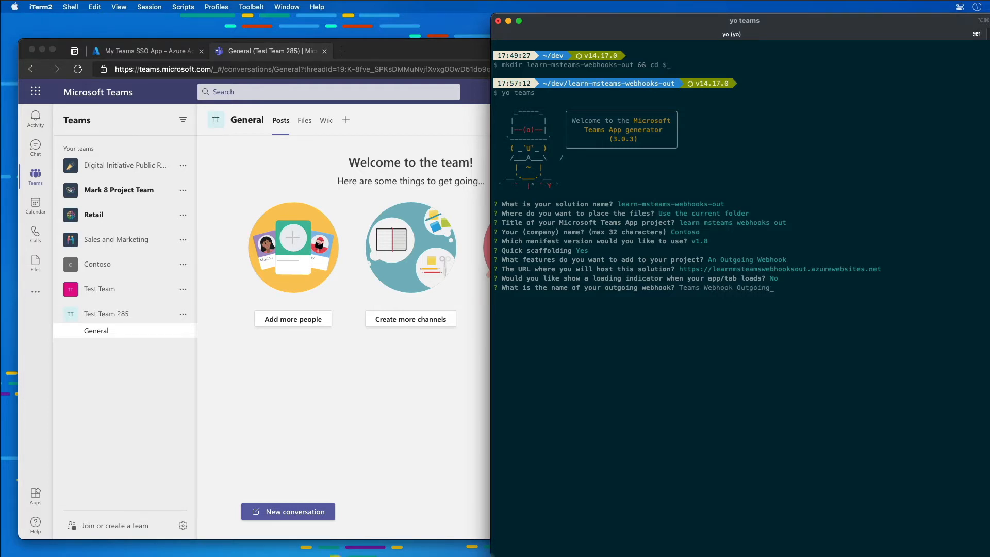
pyautogui.press('enter')
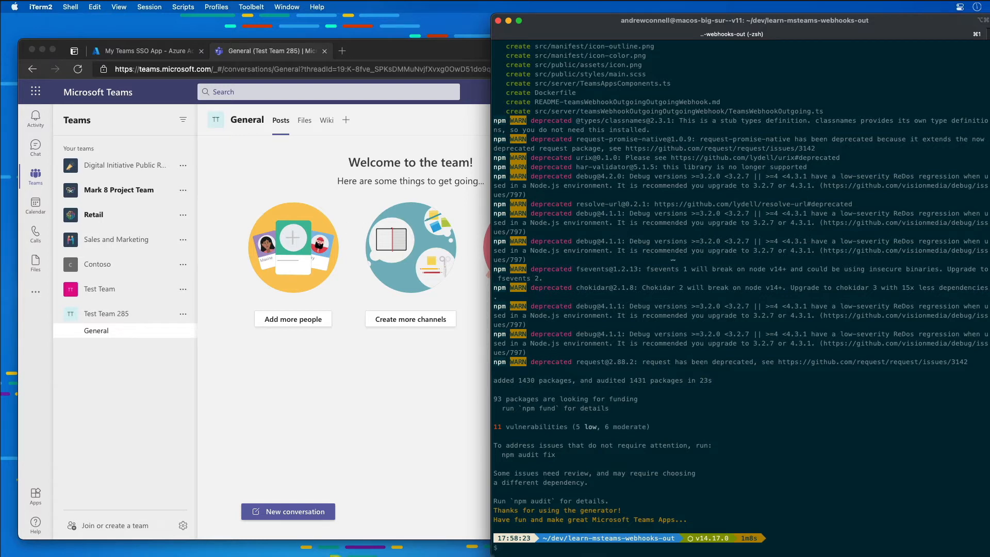
# - Add lodash as a dependency with npm install and open the project with code
pyautogui.write('npm install low')
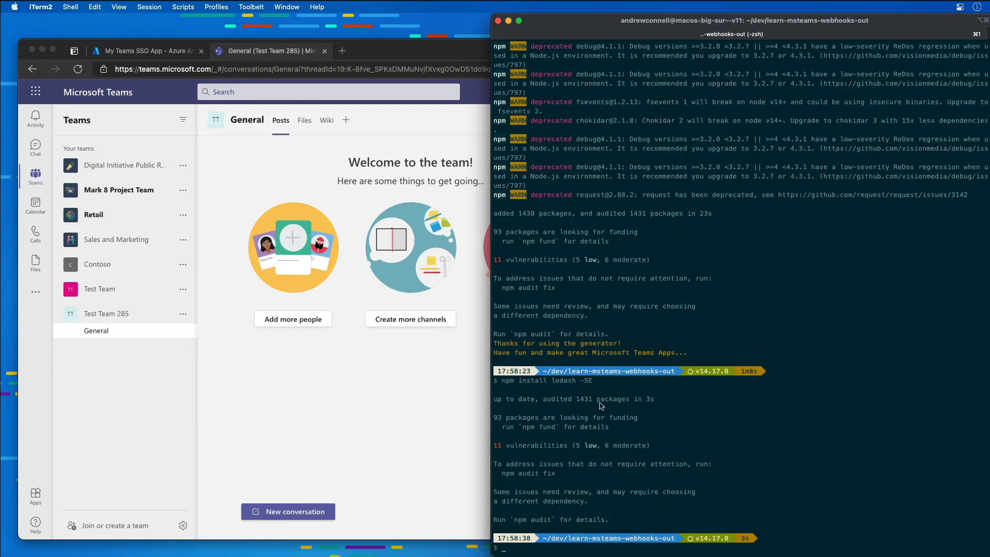
pyautogui.write('code .')
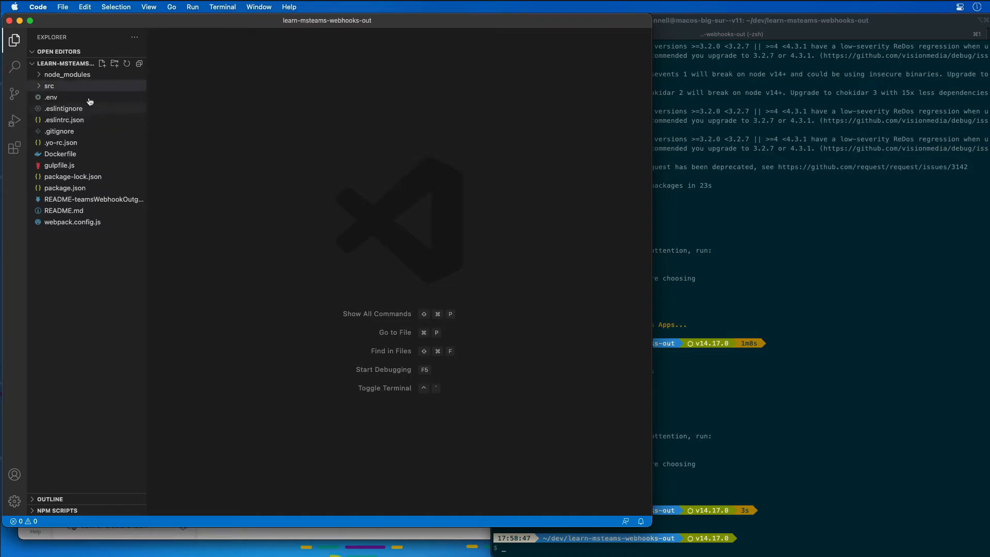
# - Open TeamsWebhookOutgoing.ts from src/server and examine its /api/webhook route and echo reply line
pyautogui.click(49, 85)
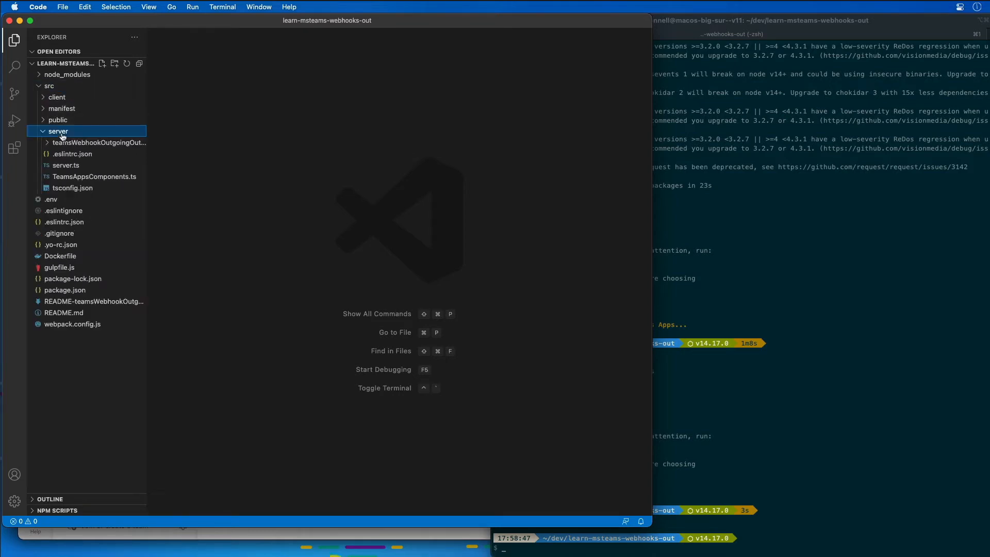
pyautogui.click(99, 142)
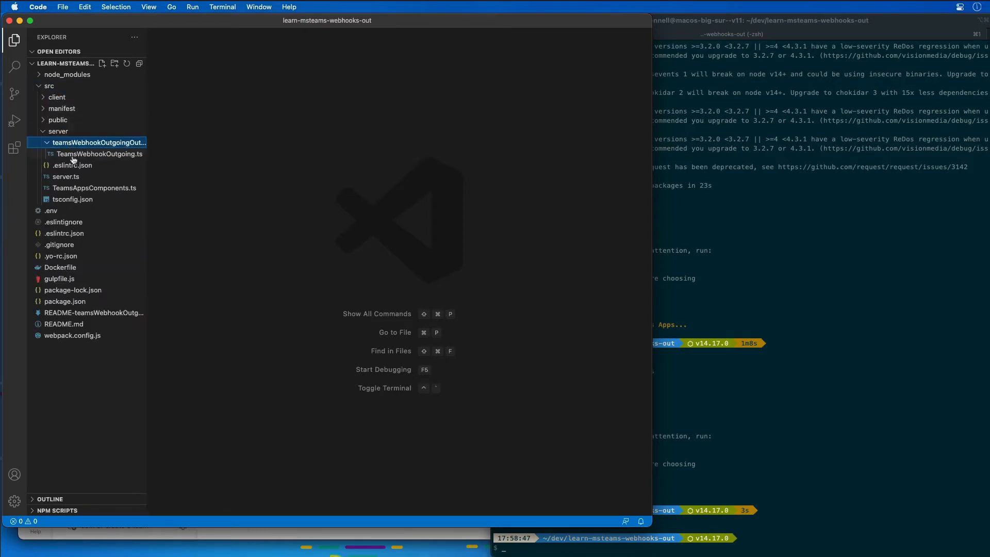
pyautogui.doubleClick(99, 153)
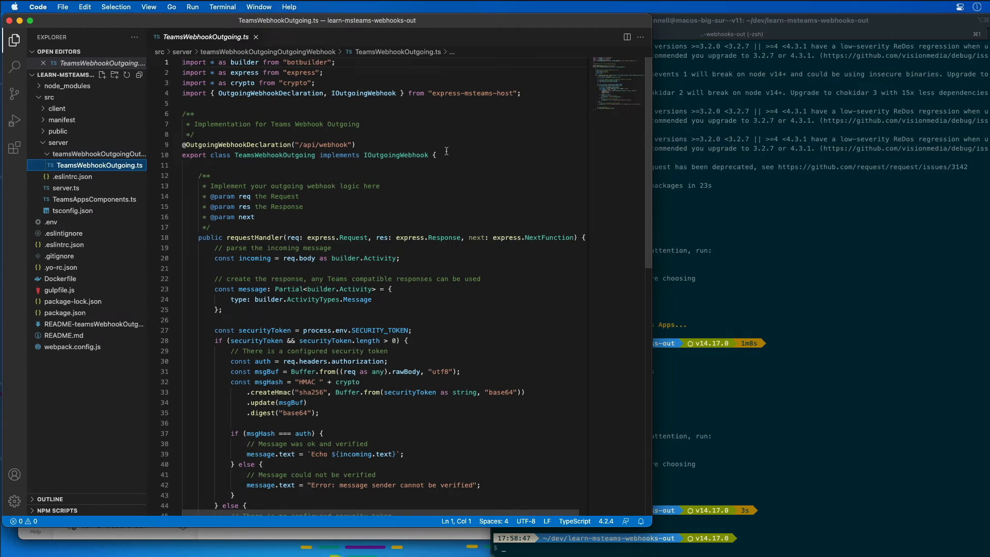
pyautogui.moveTo(385, 155)
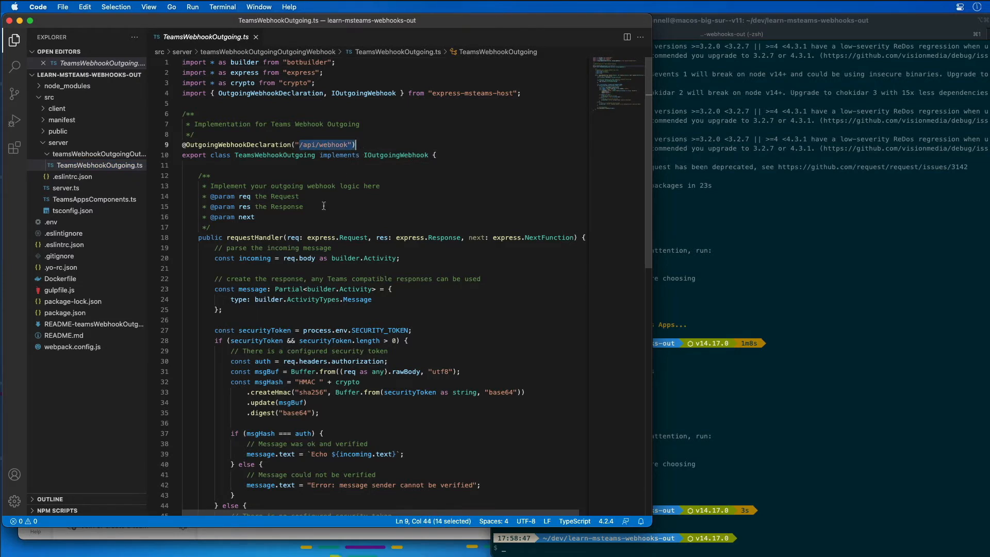
pyautogui.doubleClick(254, 237)
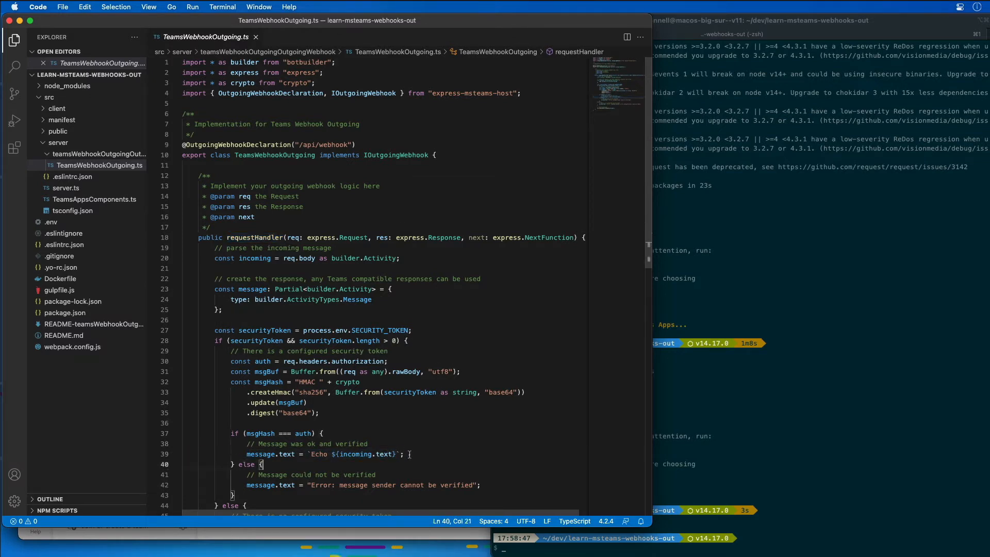
pyautogui.moveTo(276, 454); pyautogui.dragTo(396, 453)
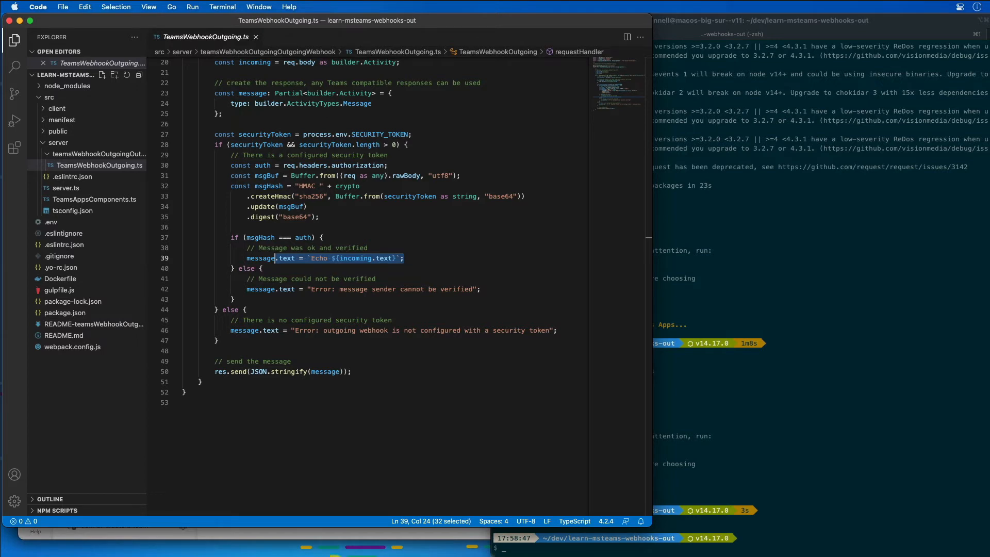
pyautogui.moveTo(385, 284)
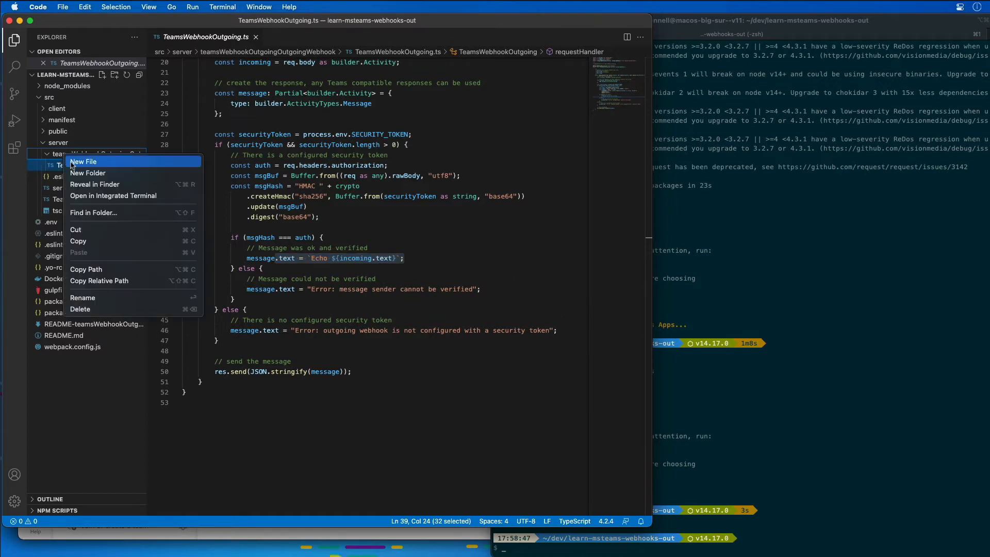
# - Create planets.json and planetDisplayCard.json in the webhook folder and fill them with content
pyautogui.click(83, 162)
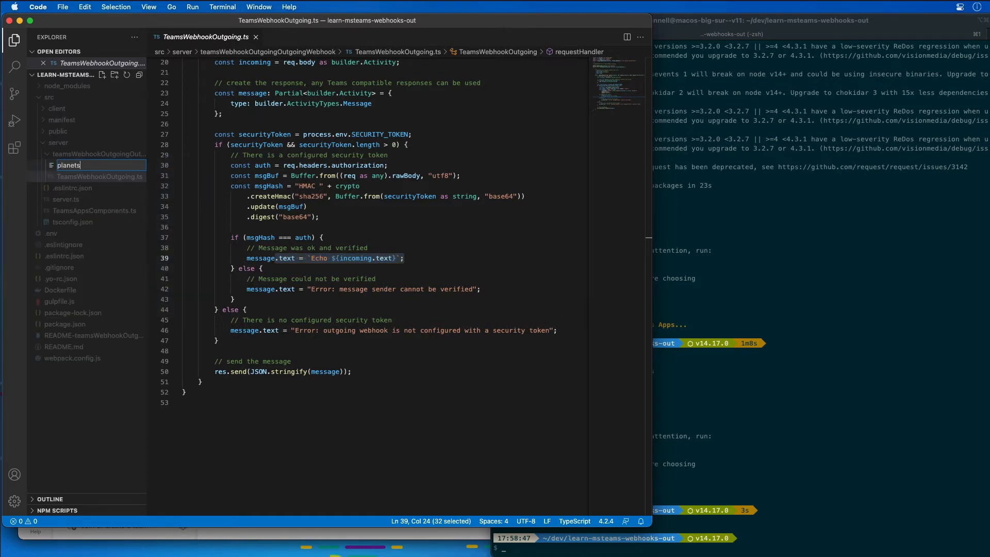
pyautogui.write('.json')
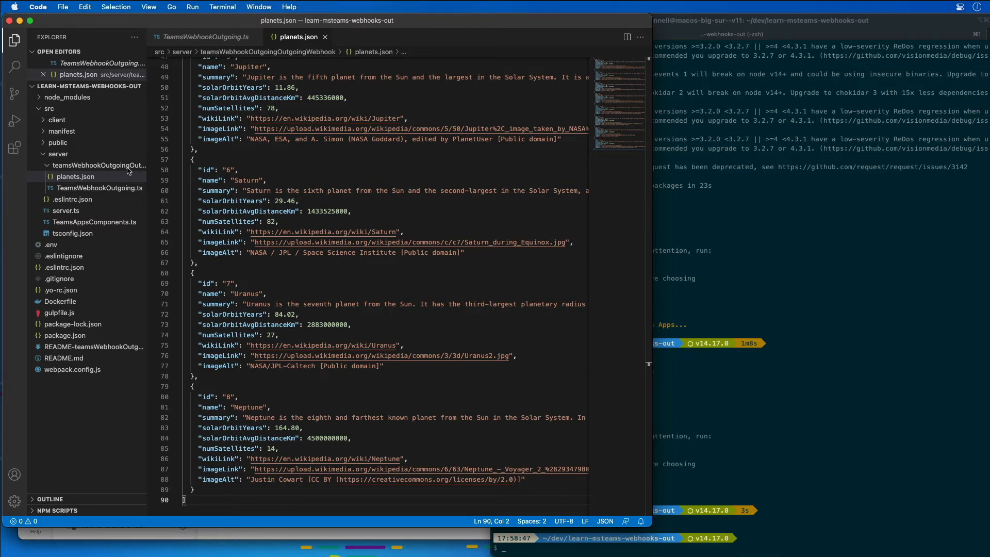
pyautogui.click(102, 85)
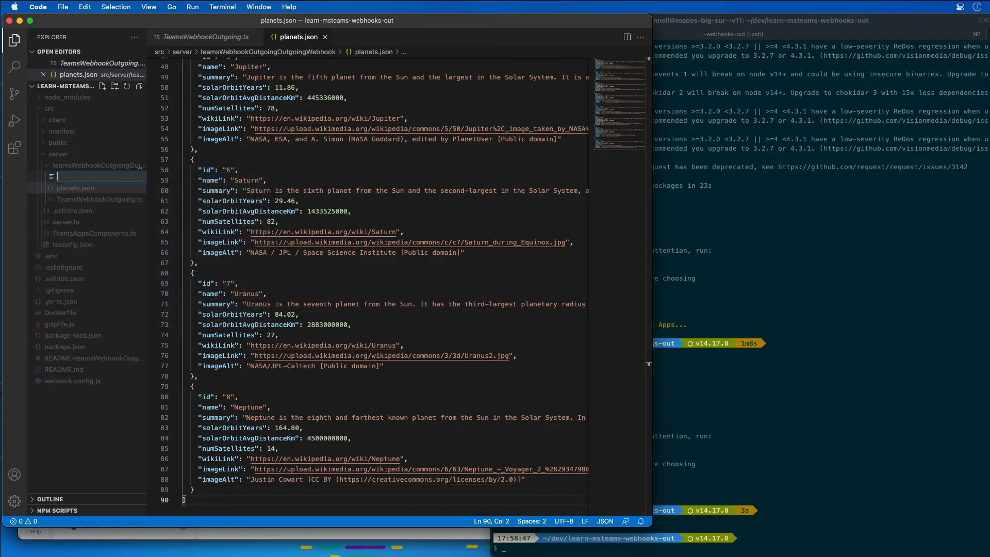
pyautogui.write('planetDisplay')
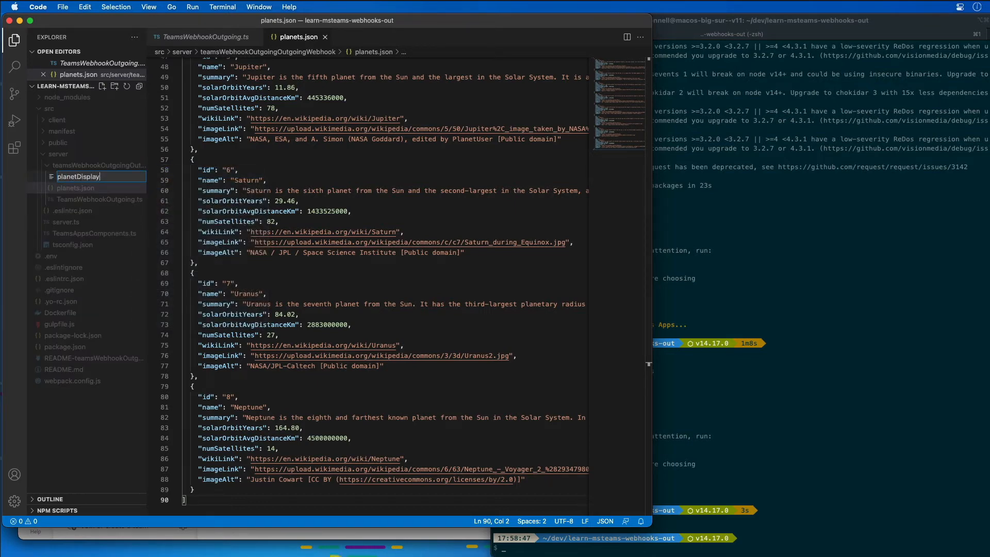
pyautogui.write('Card.')
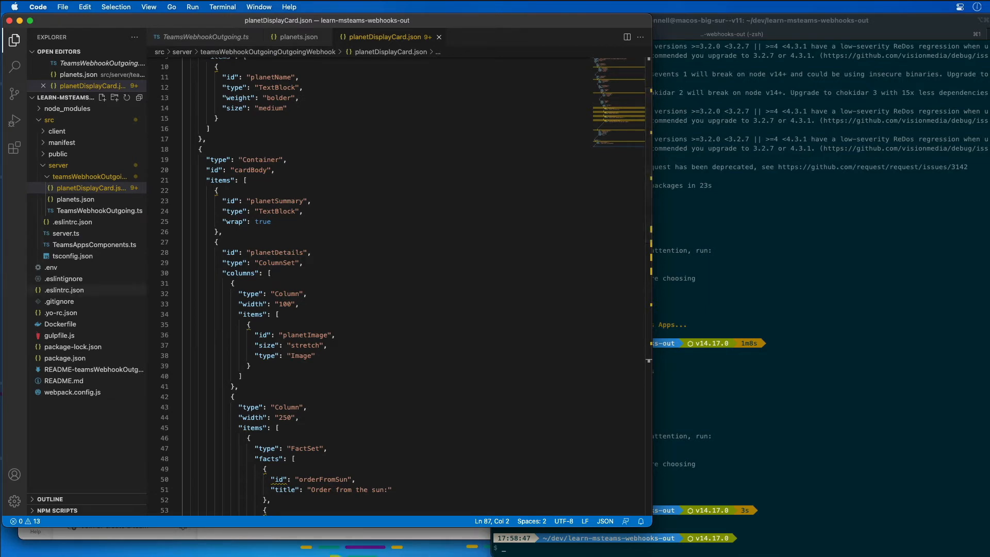
pyautogui.moveTo(63, 290)
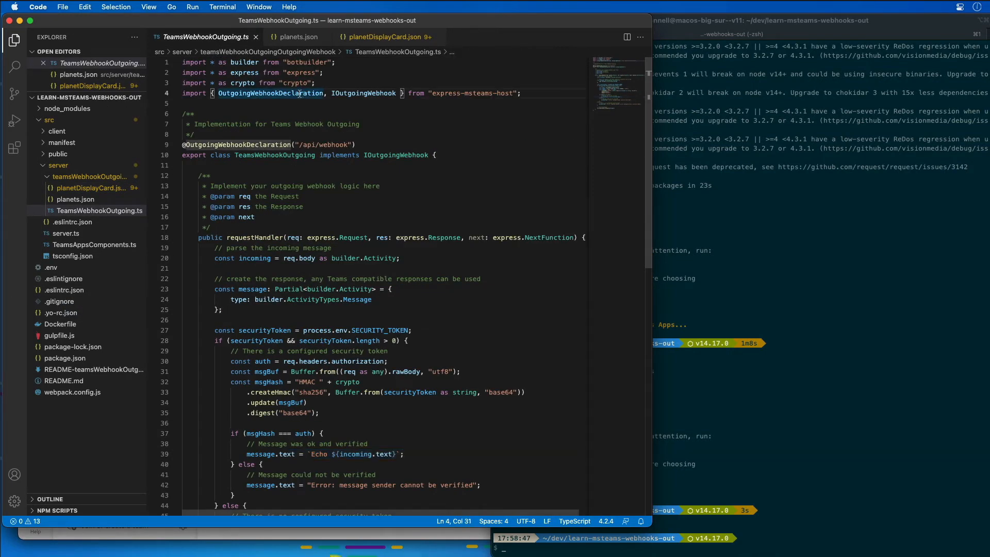
# - Import find and sortBy from lodash and add getPlanetDetailCard and processAuthenticatedRequest below requestHandler
pyautogui.write('import { } from "module";')
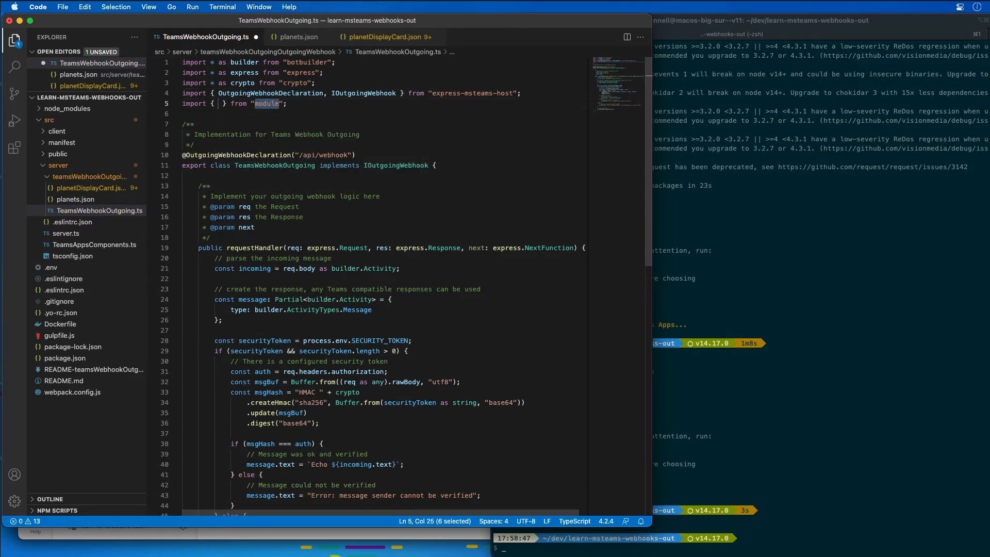
pyautogui.write('lodash')
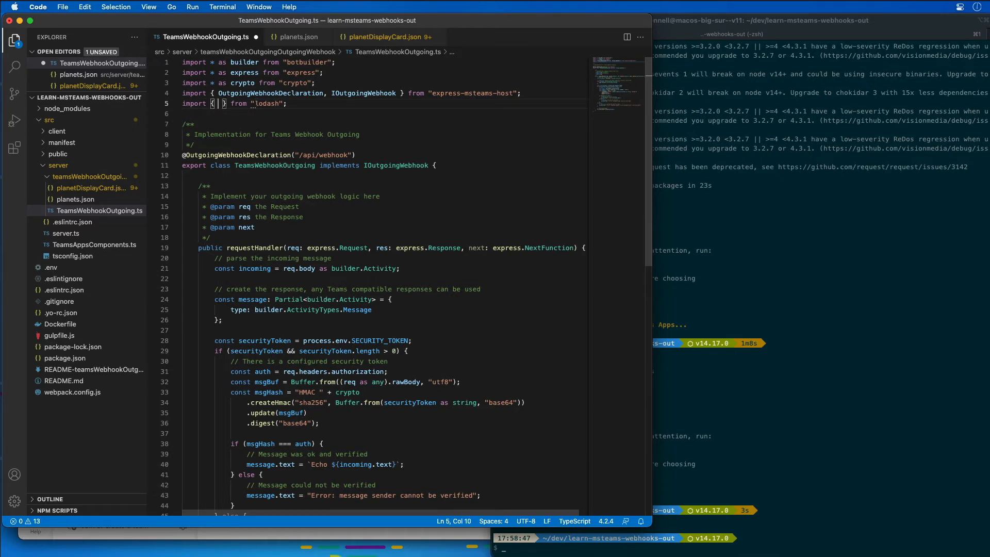
pyautogui.write('find, sort')
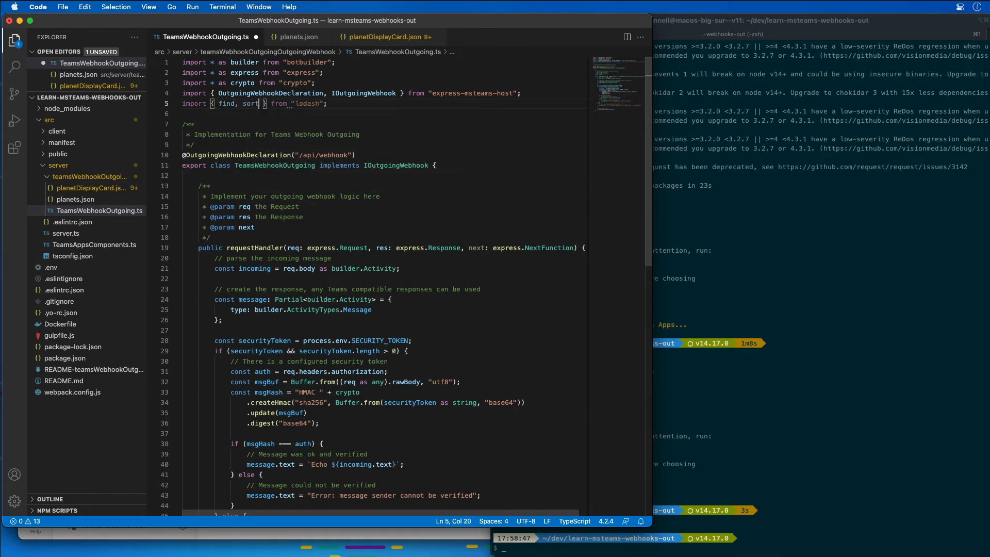
pyautogui.write('By')
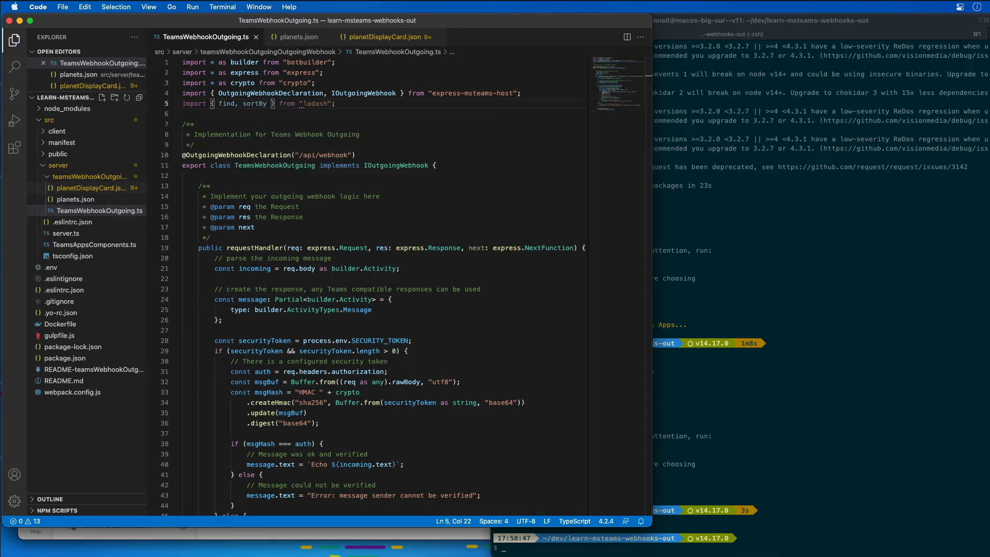
pyautogui.scroll(-3)
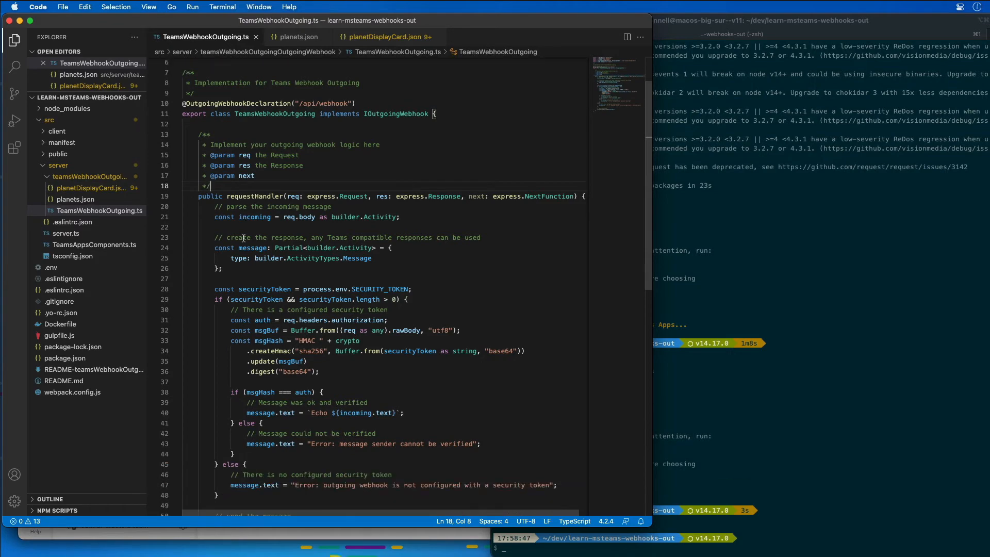
pyautogui.scroll(-3)
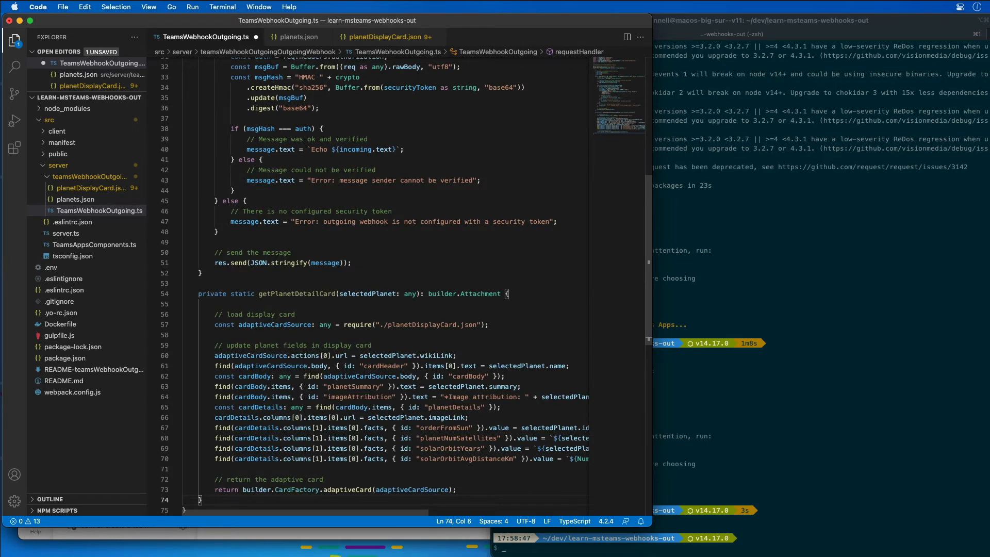
pyautogui.doubleClick(296, 293)
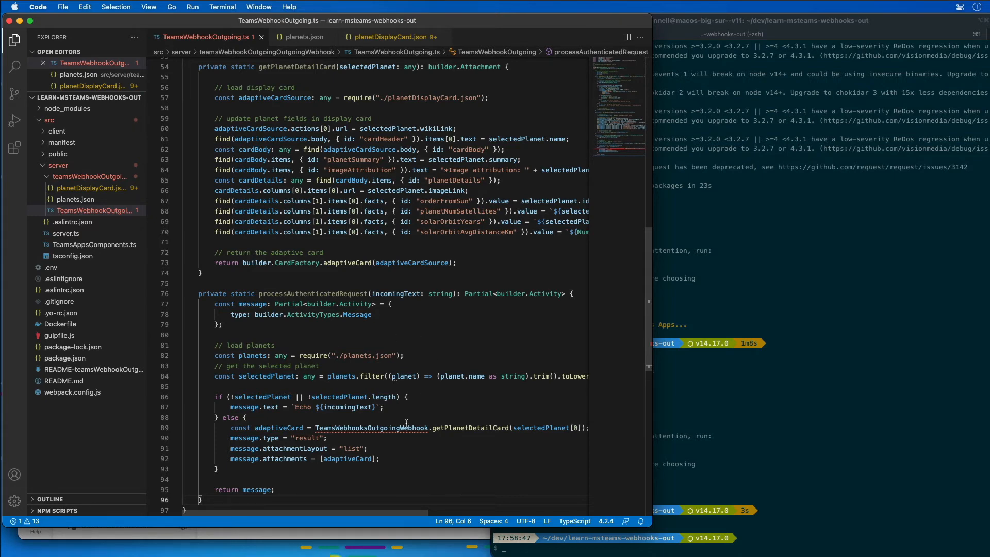
# - Replace the misspelled TeamsWebhooksOutgoingWebhook class name with TeamsWebhookOutgoing
pyautogui.doubleClick(371, 427)
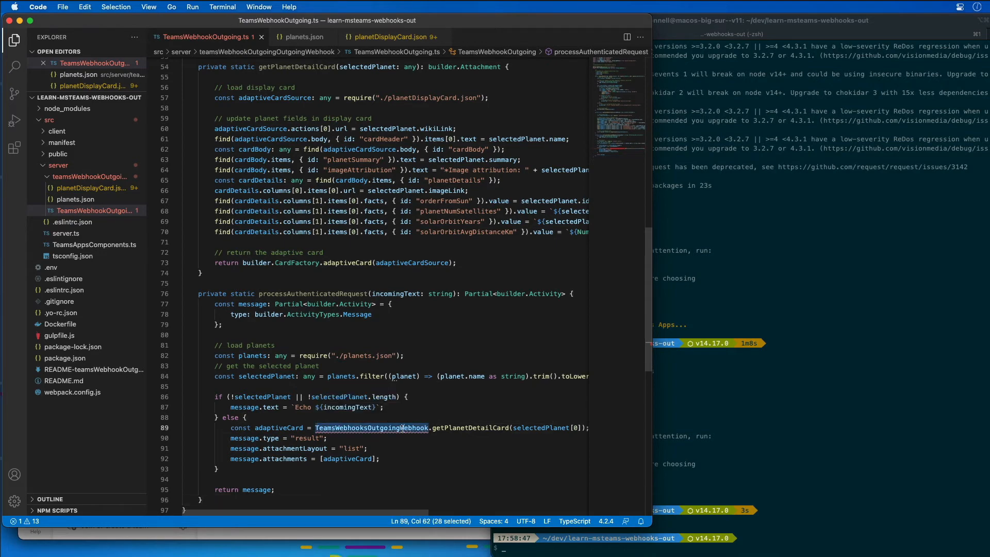
pyautogui.write('Team')
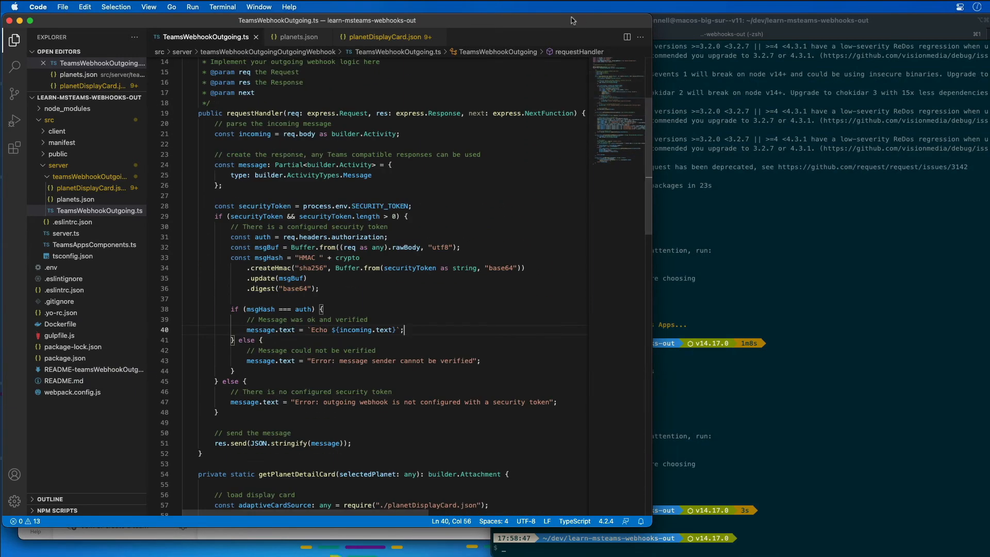
# - Declare message with let and add scrubbedText = TeamsWebhookOutgoing.scrubMessage(incoming.text) in the verified branch
pyautogui.doubleClick(252, 165)
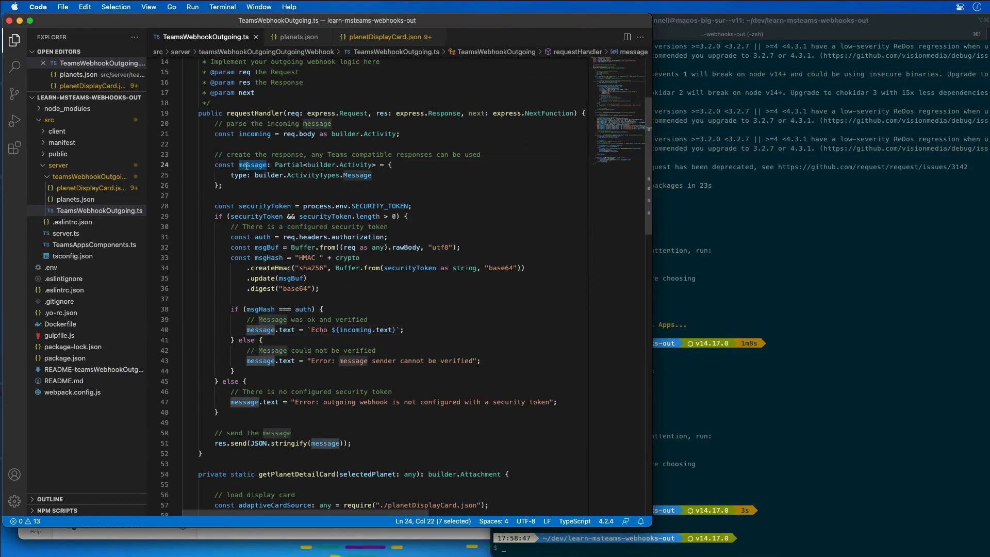
pyautogui.doubleClick(223, 165)
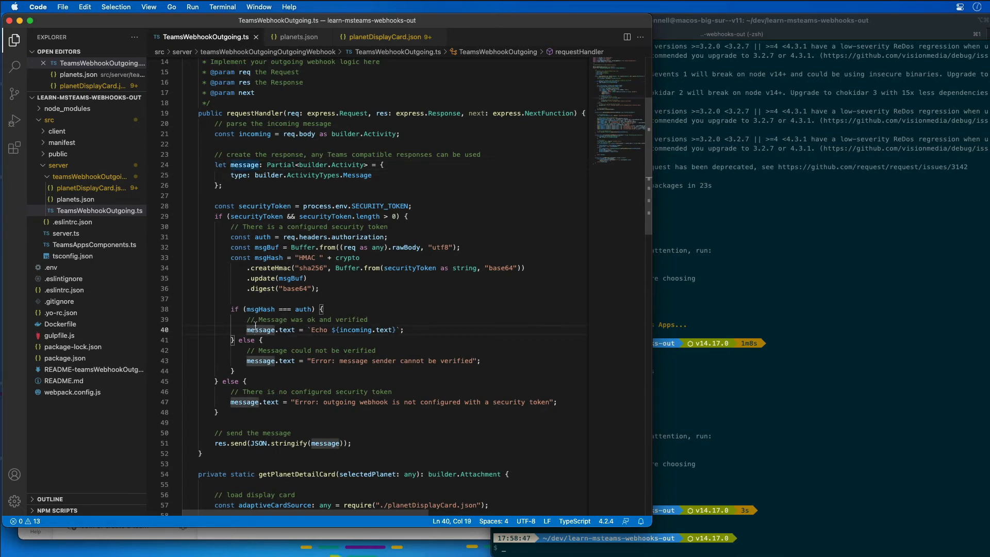
pyautogui.write('const')
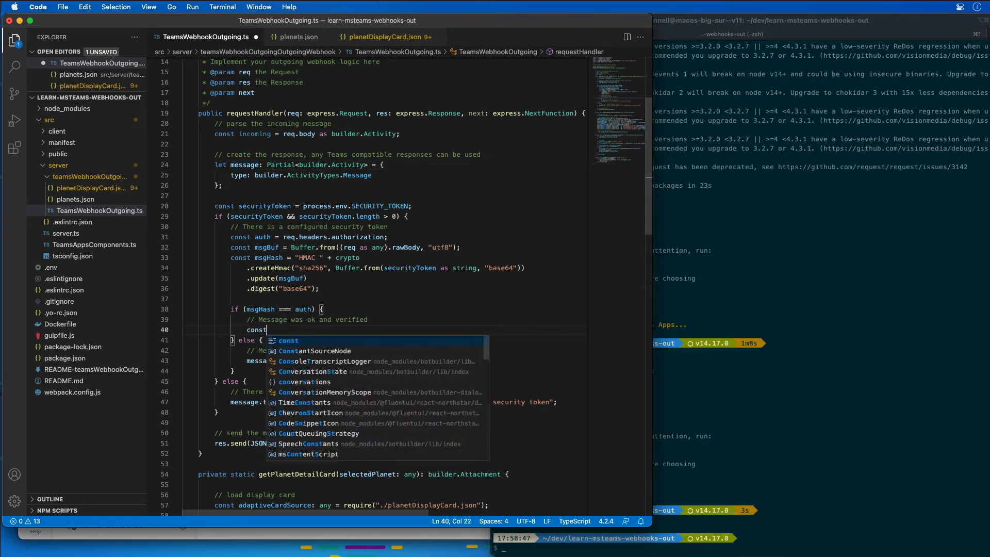
pyautogui.write('scru')
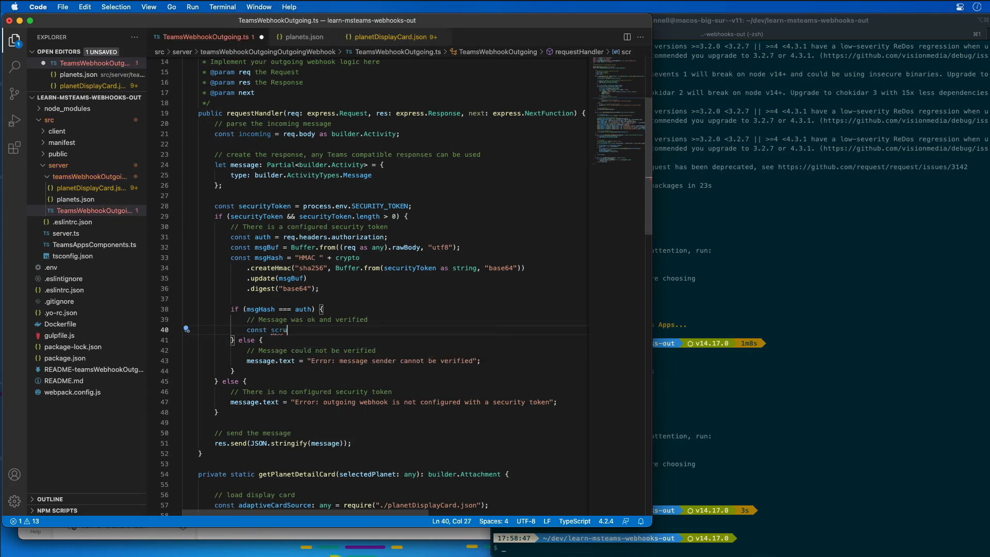
pyautogui.write('bbedText =')
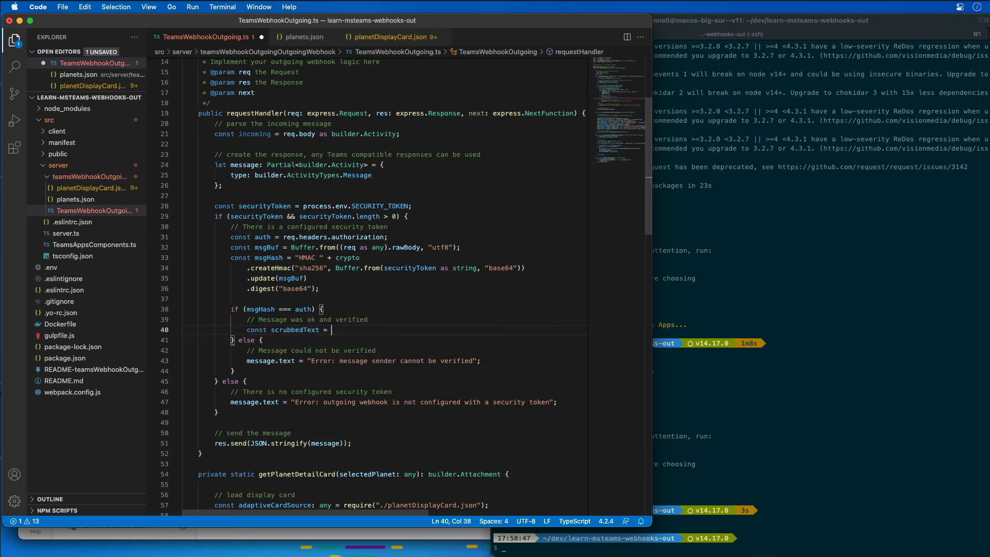
pyautogui.write('TeamsWebhookOutgoing')
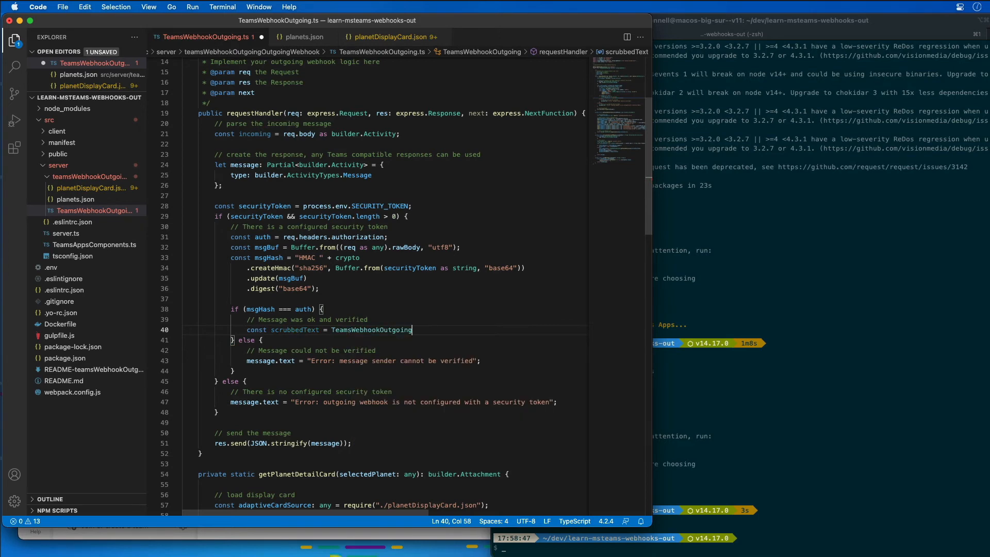
pyautogui.write('.scrubMessage')
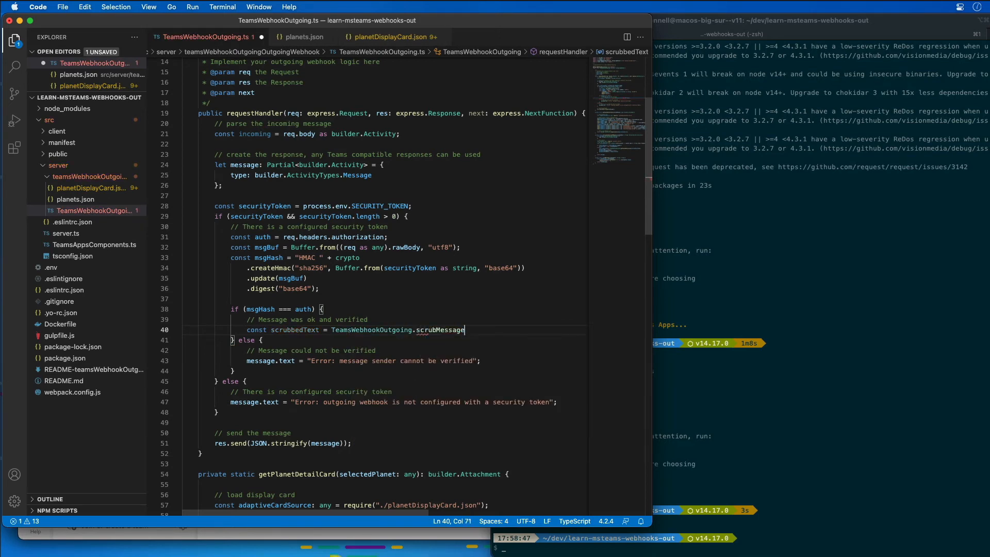
pyautogui.write('(inn')
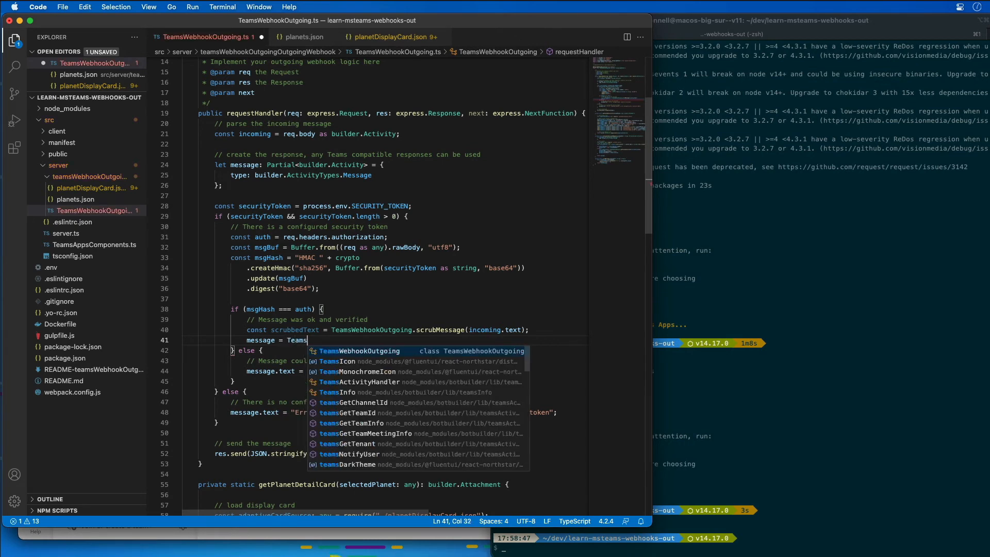
# - Build the reply with TeamsWebhookOutgoing.processAuthenticatedRequest(scrubbedText) instead of the echo
pyautogui.write('TeamsWebhookOutgoing.processAuthenticatedRequest')
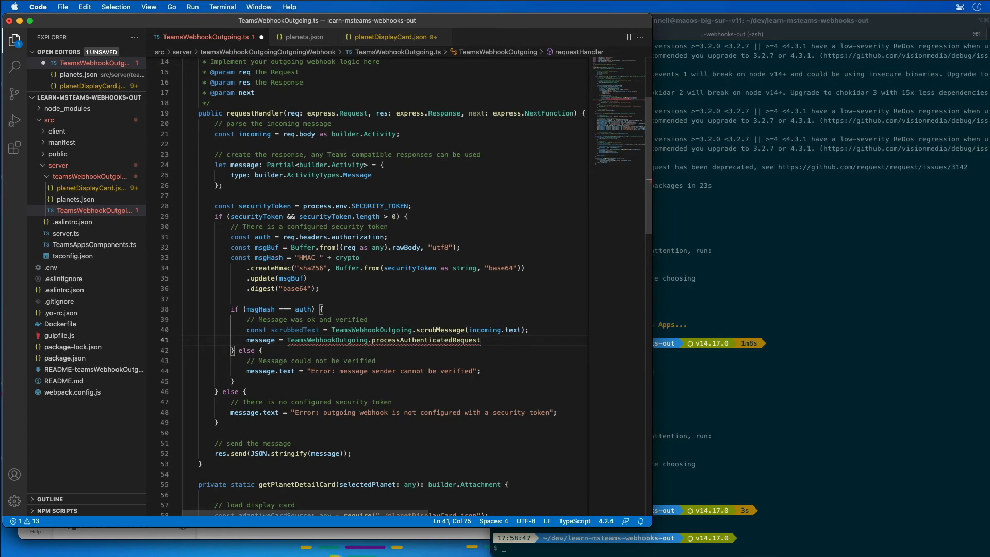
pyautogui.write('(scr')
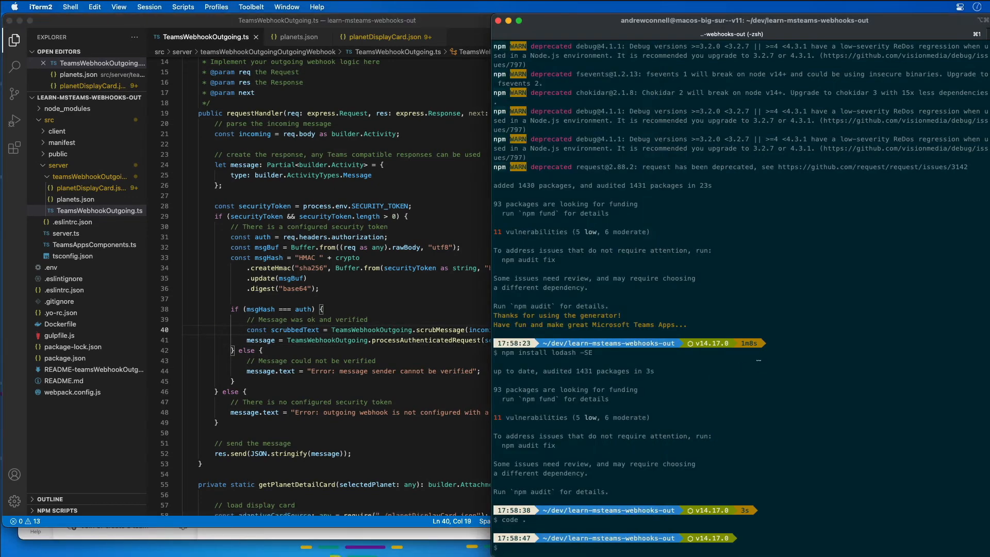
# - Run gulp serve, then in a new tab in the project folder start ngrok http 3007
pyautogui.write('gulp serve')
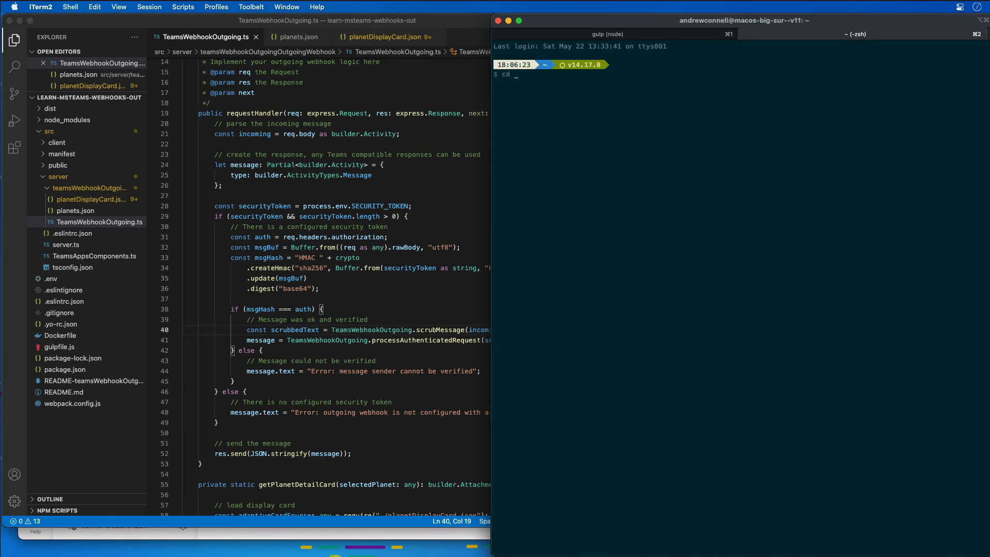
pyautogui.write('dev/learn-msteams-webhooks-out/')
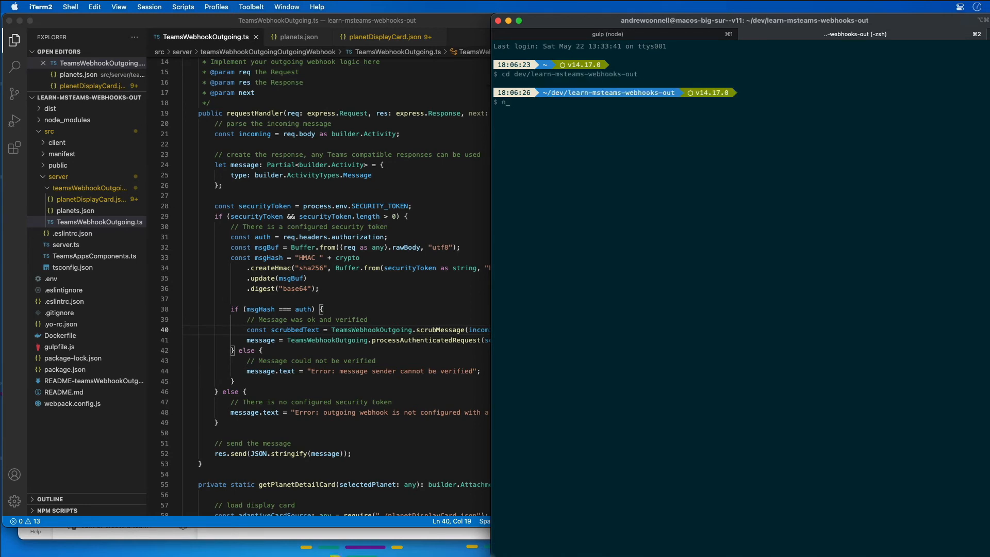
pyautogui.write('grok')
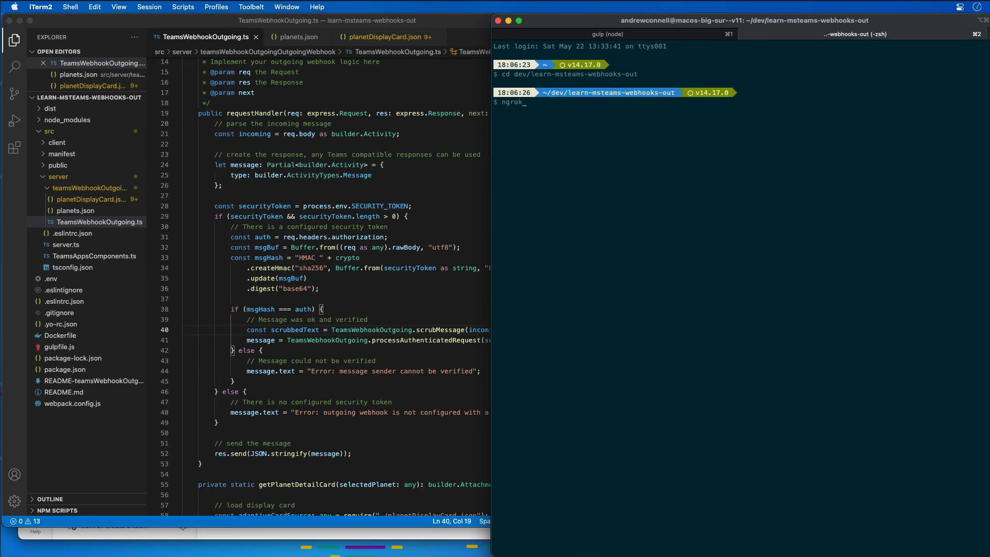
pyautogui.write('http')
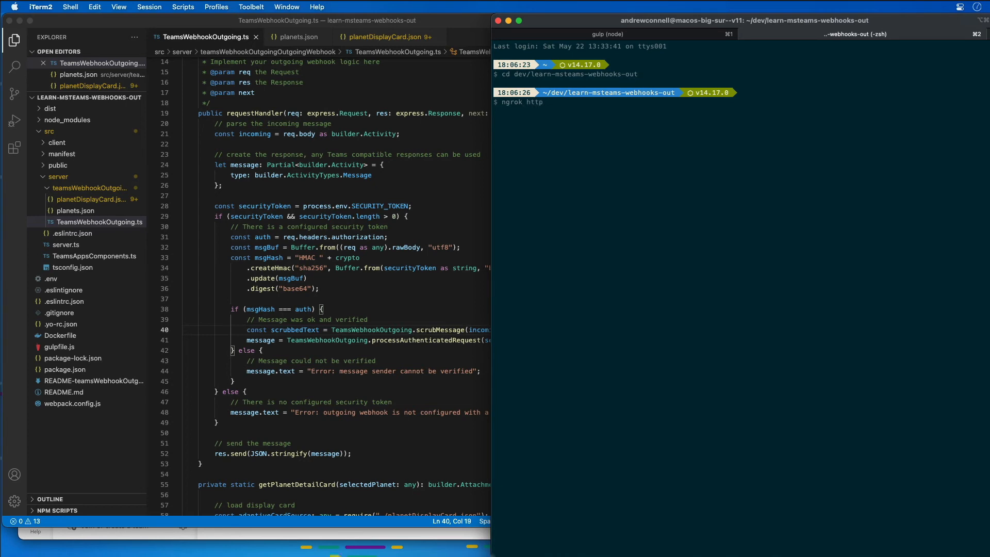
pyautogui.write('3007')
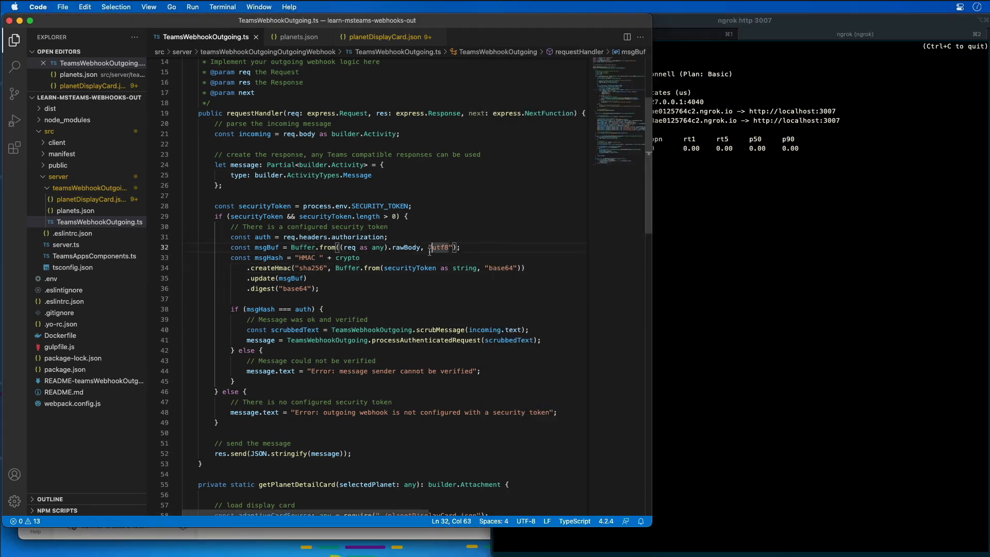
# - Switch to Teams in the browser and show Test Team 285's Apps management page
pyautogui.press('cmd+tab')
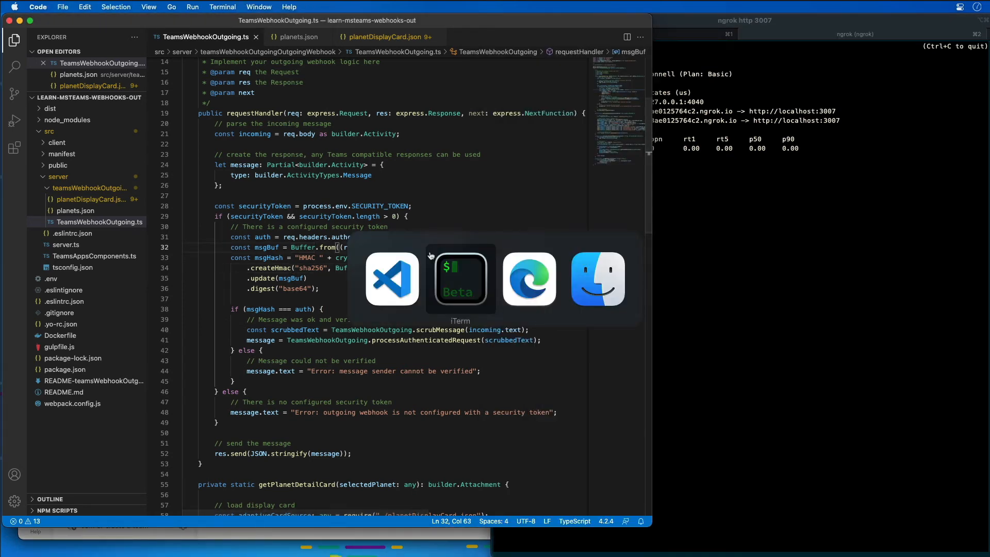
pyautogui.click(528, 280)
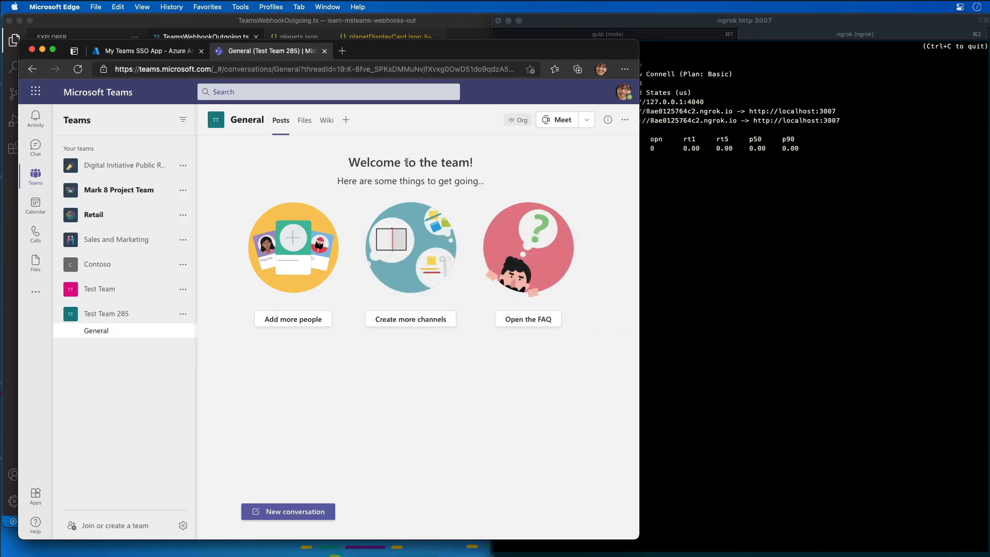
pyautogui.moveTo(346, 123)
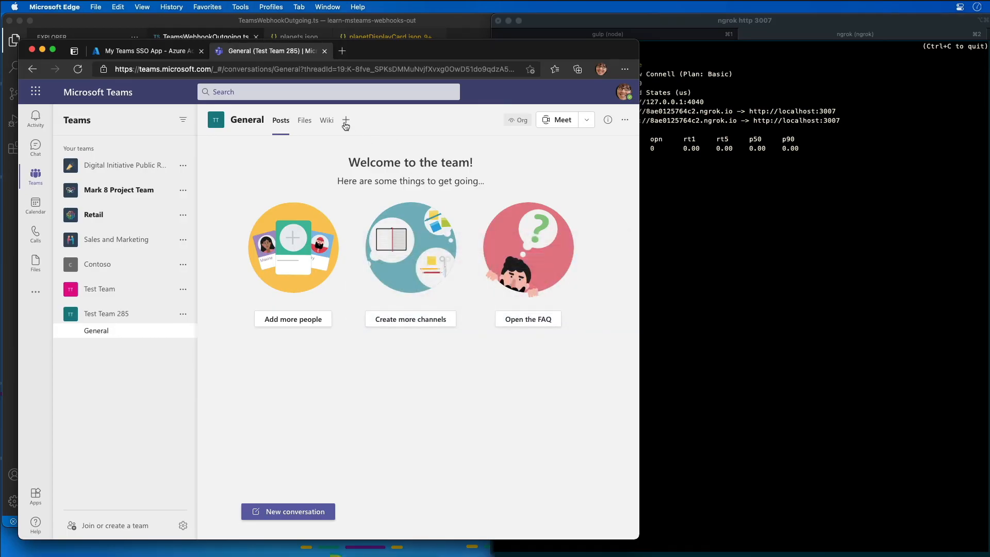
pyautogui.click(346, 121)
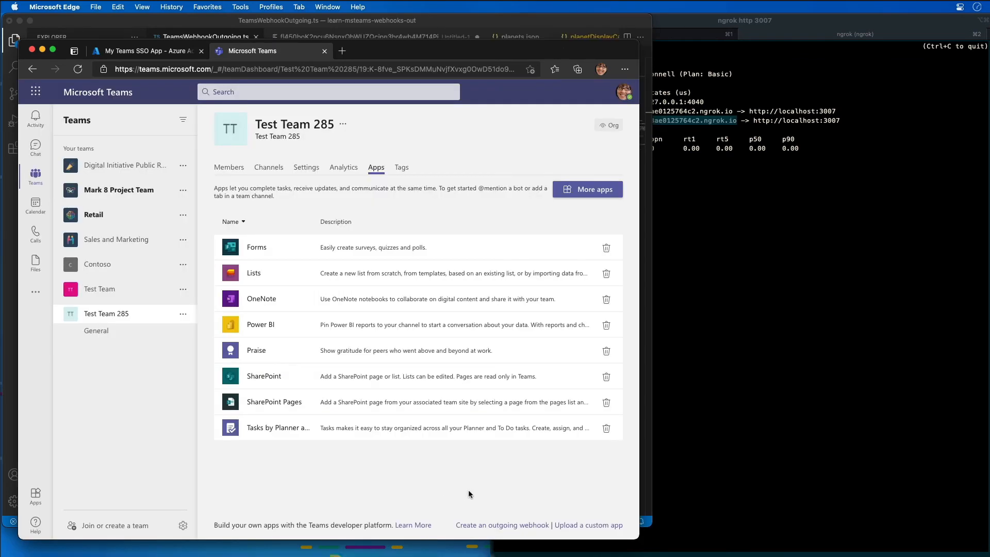
pyautogui.click(503, 525)
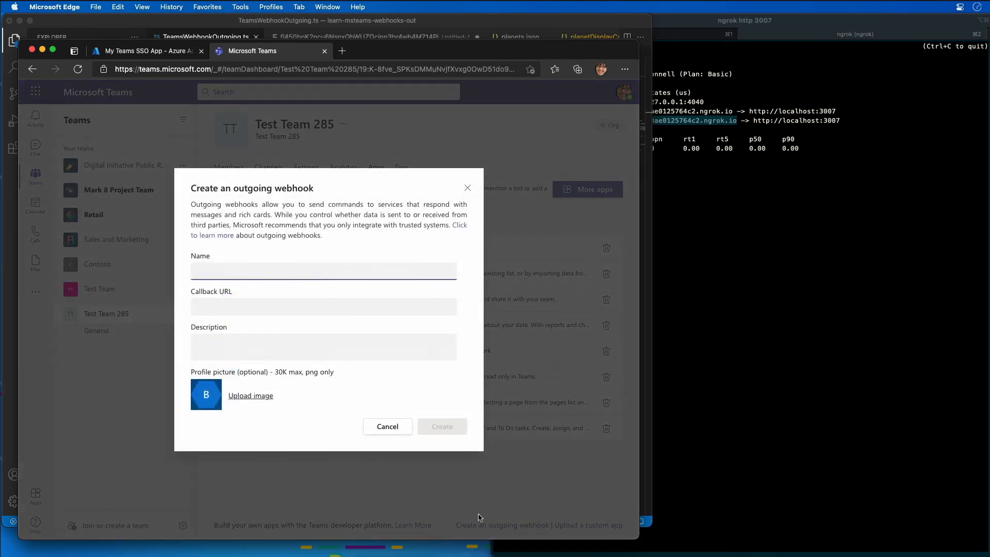
pyautogui.write('Plan')
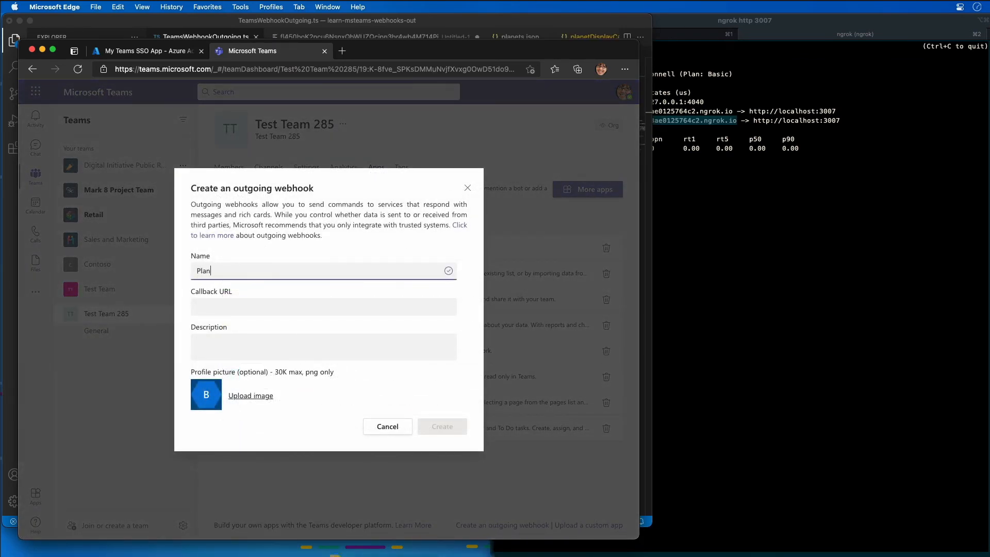
pyautogui.write('Planet Details')
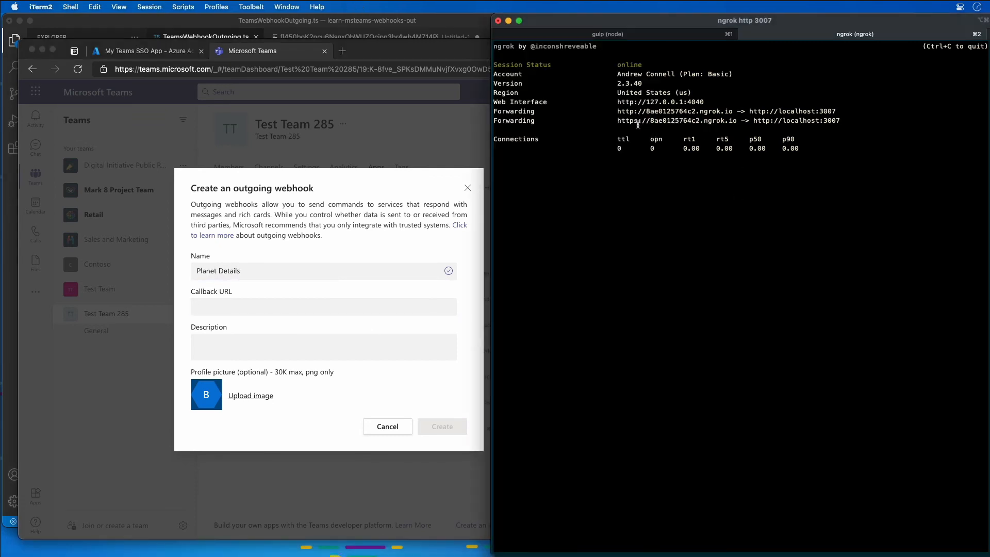
pyautogui.moveTo(618, 120); pyautogui.dragTo(736, 121)
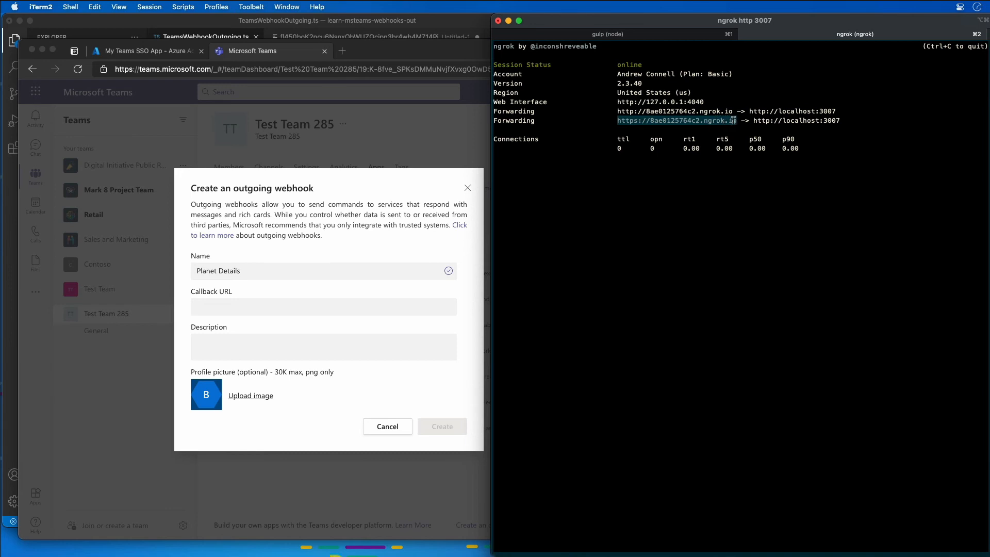
pyautogui.click(323, 306)
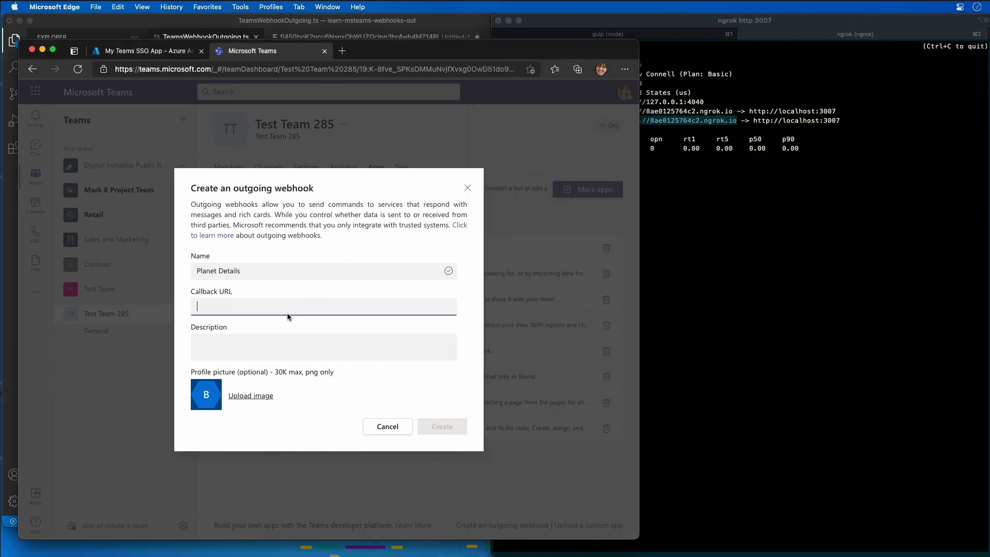
pyautogui.write('https://8ae0125764c2.ngrok.io/api')
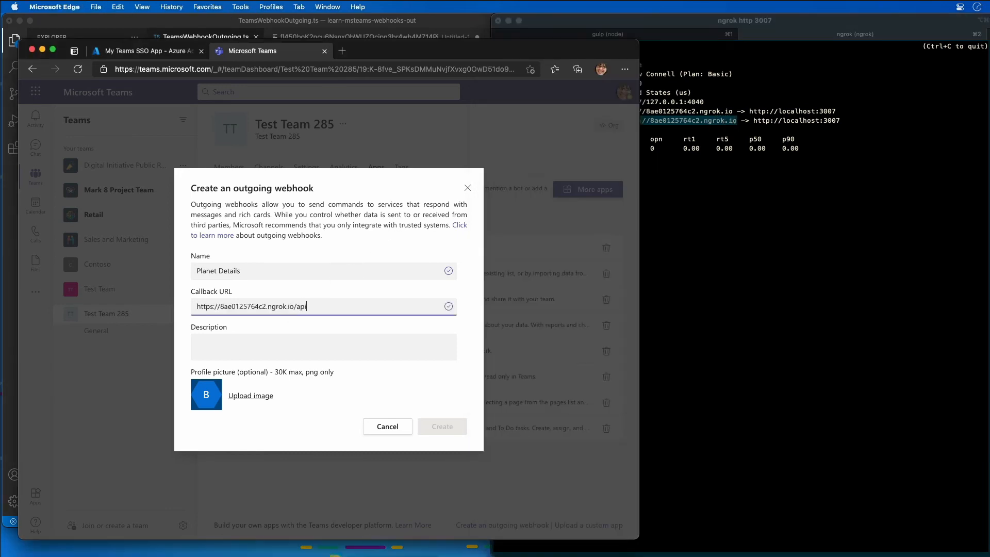
pyautogui.write('/webhook')
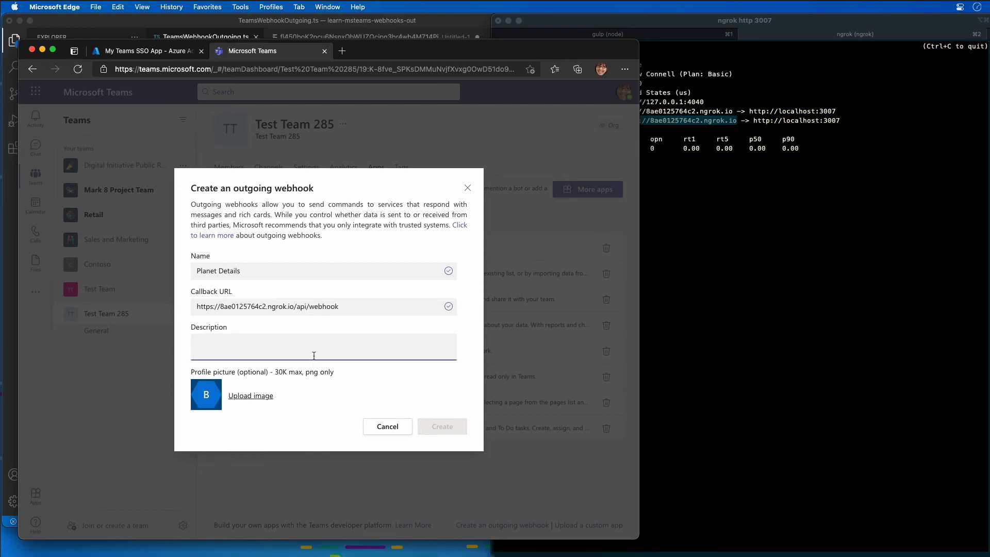
# - Describe it as viewing details of the planet entered in the message, create it and copy its security token
pyautogui.write('View the deaul')
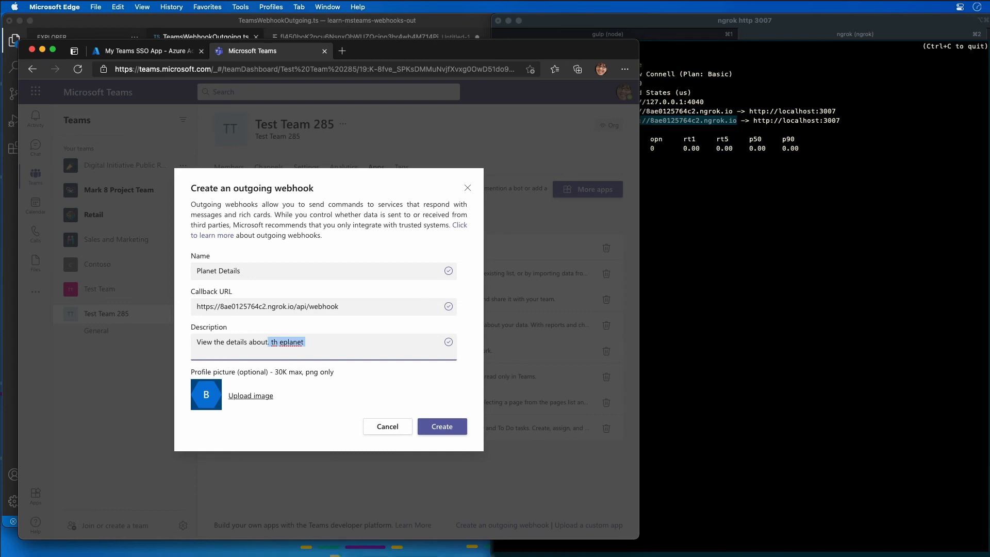
pyautogui.write('the planet that')
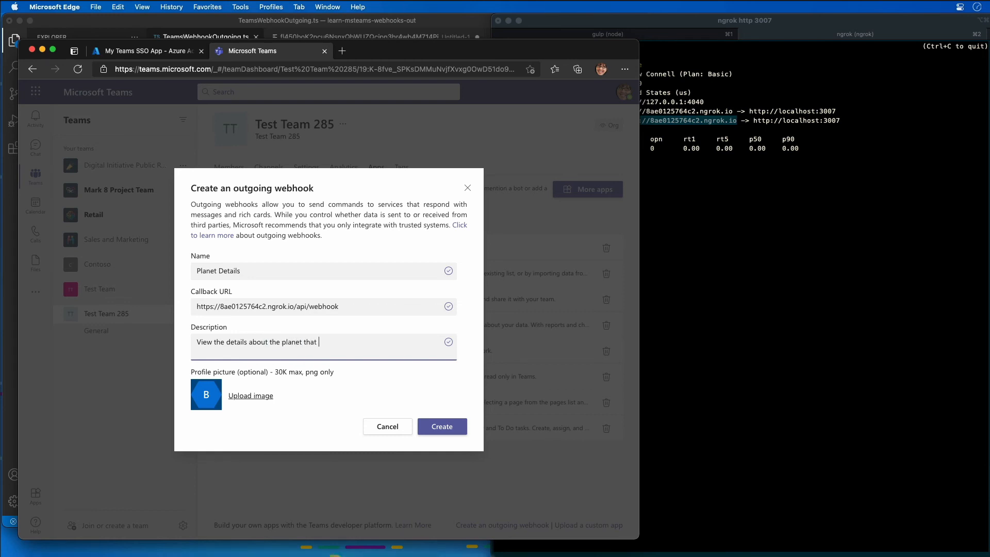
pyautogui.write('was entered in the mess')
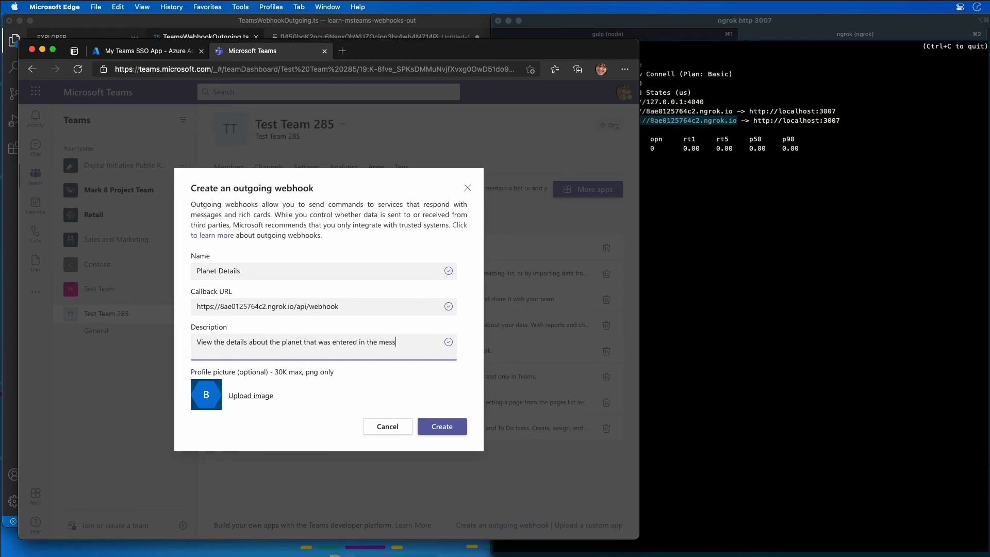
pyautogui.click(442, 426)
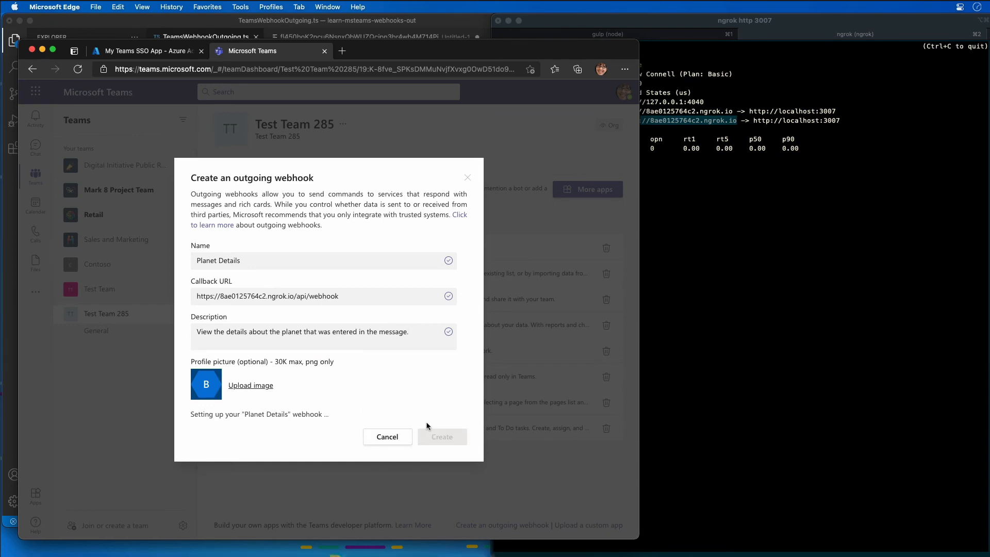
pyautogui.click(443, 437)
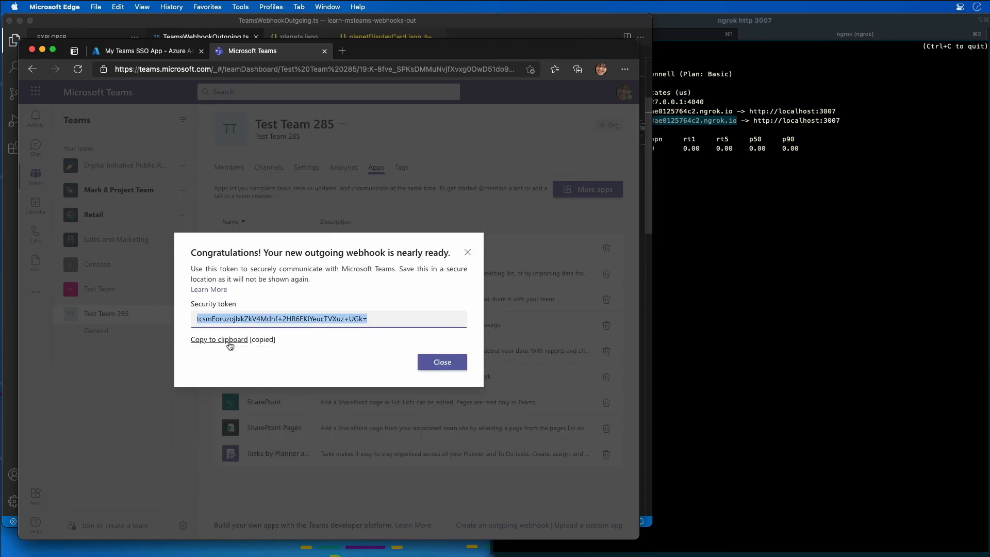
pyautogui.moveTo(454, 47)
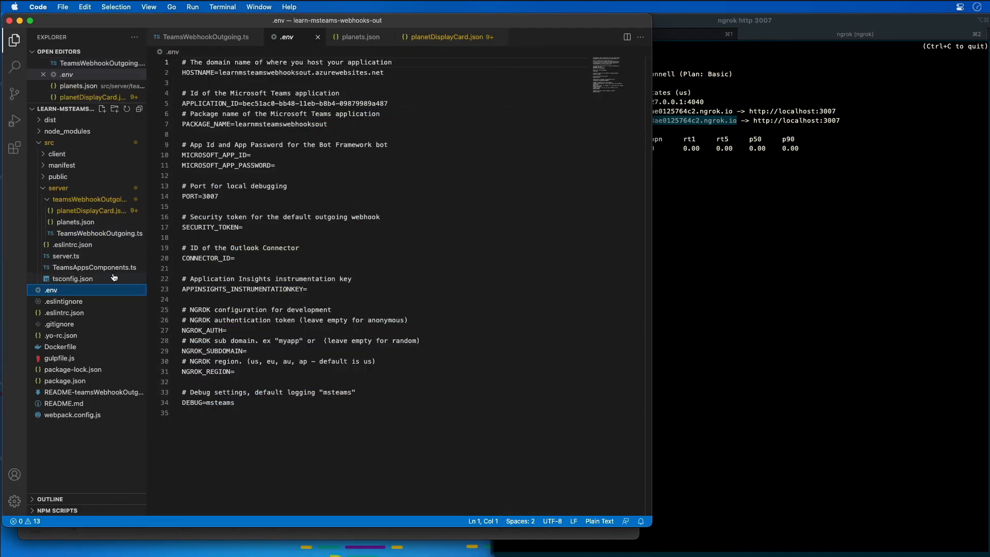
pyautogui.click(251, 227)
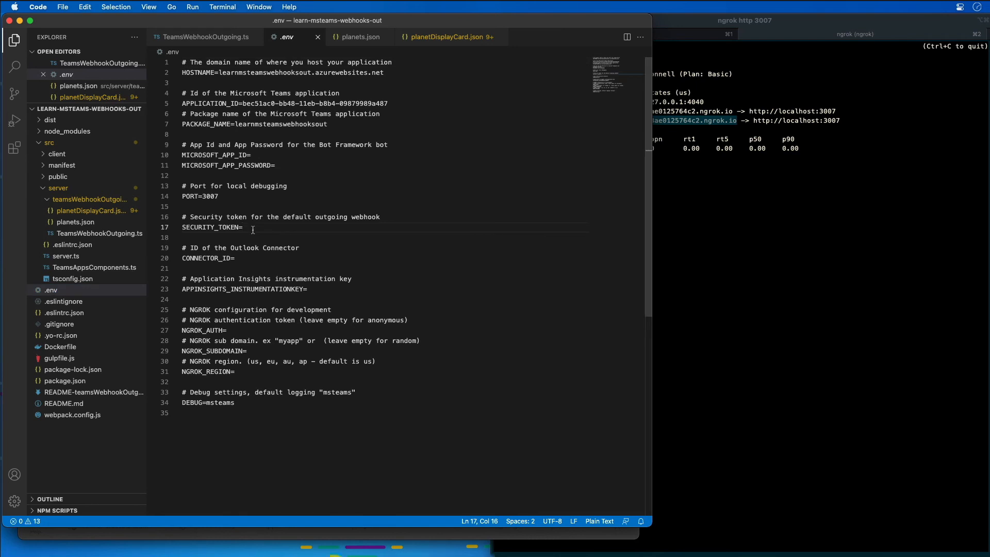
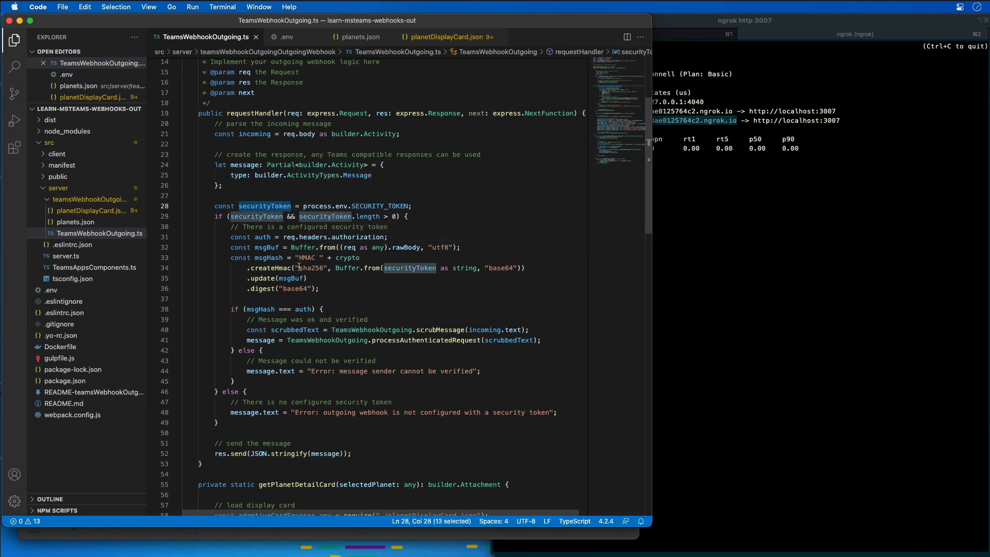
pyautogui.moveTo(314, 285)
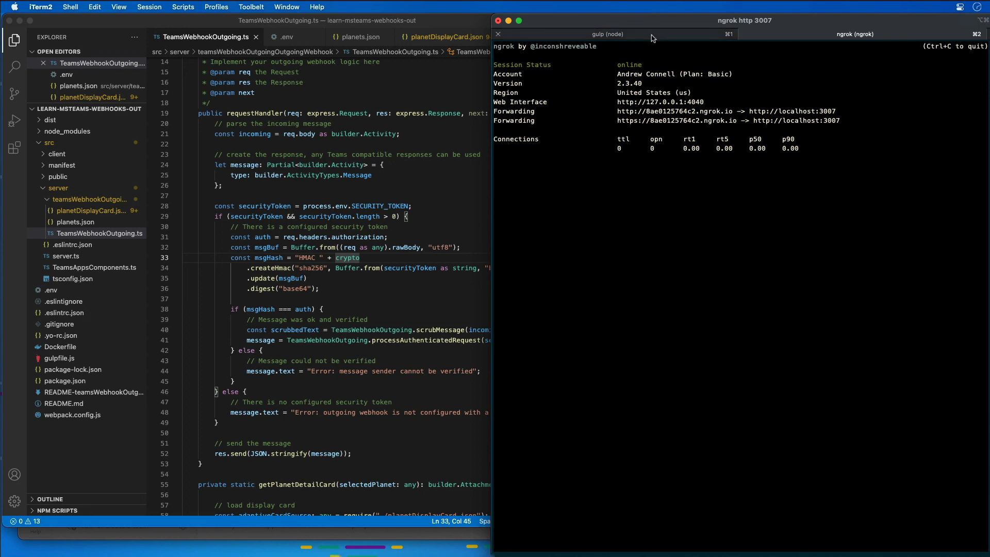
# - Restart gulp serve in its session so the server runs on port 3007, then return to ngrok
pyautogui.click(606, 33)
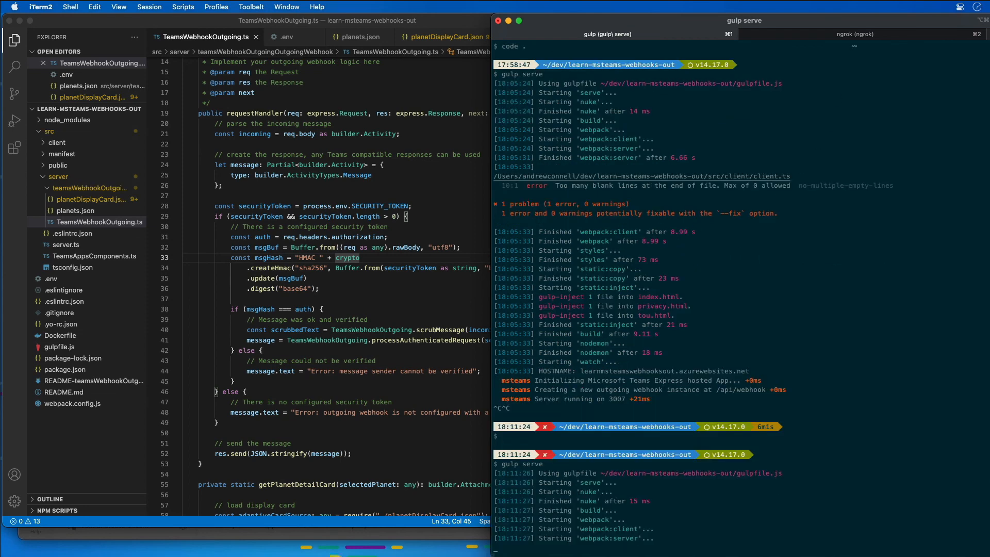
pyautogui.moveTo(856, 34)
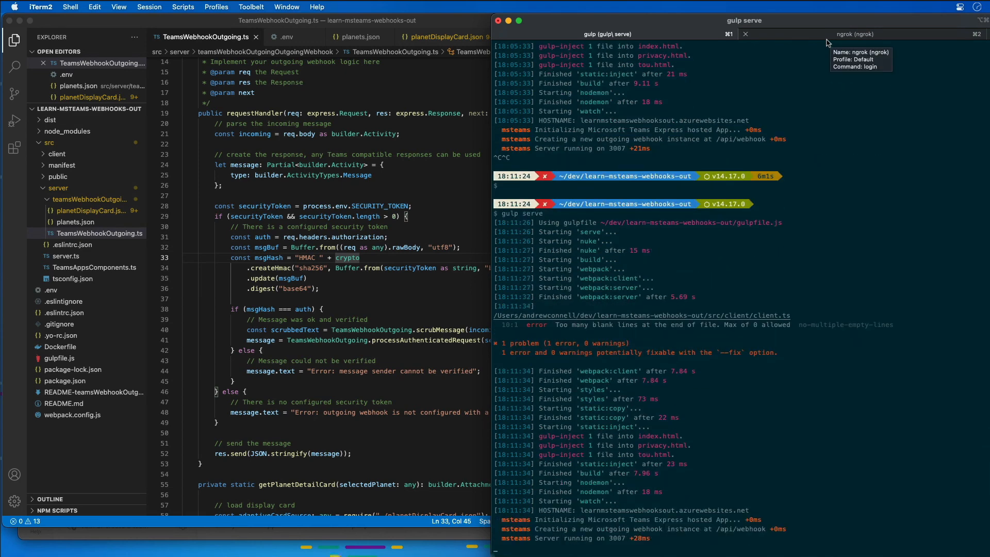
pyautogui.click(856, 33)
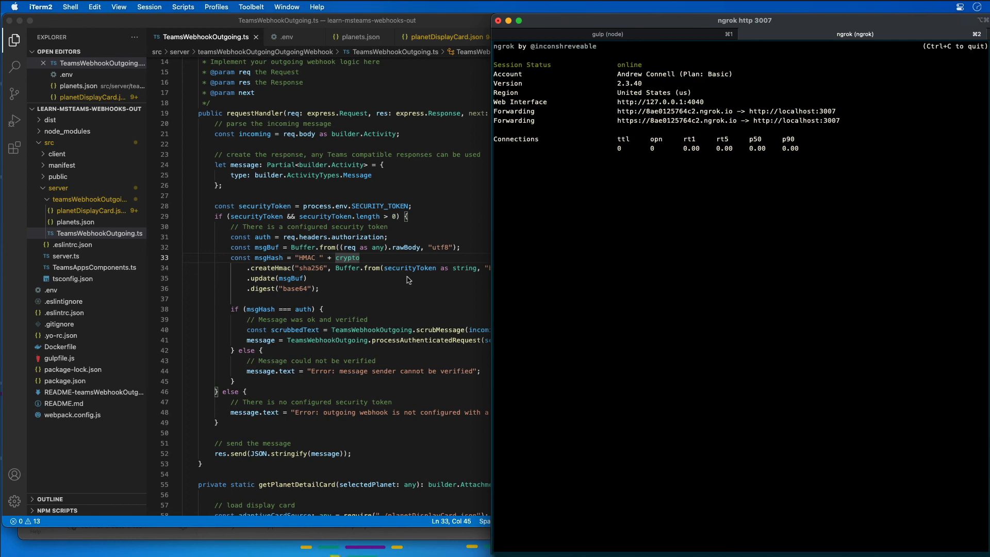
# - Switch to Teams in Edge and start a new conversation in Test Team 285's General channel
pyautogui.press('cmd+tab')
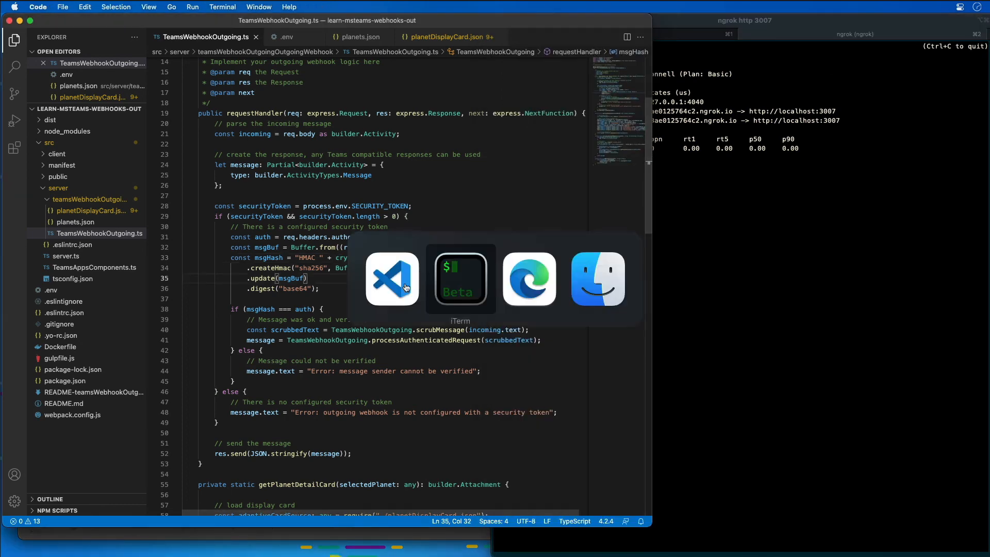
pyautogui.click(529, 280)
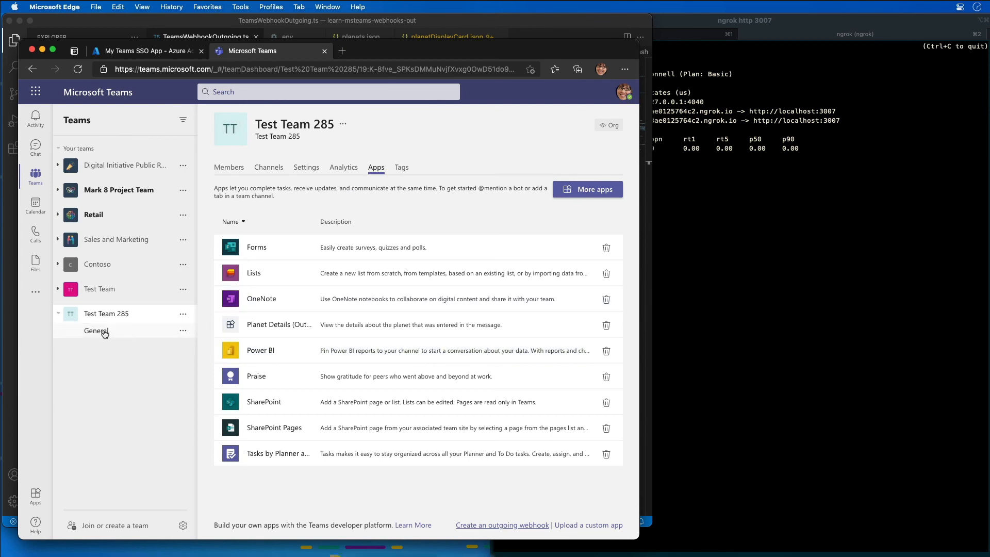
pyautogui.click(96, 330)
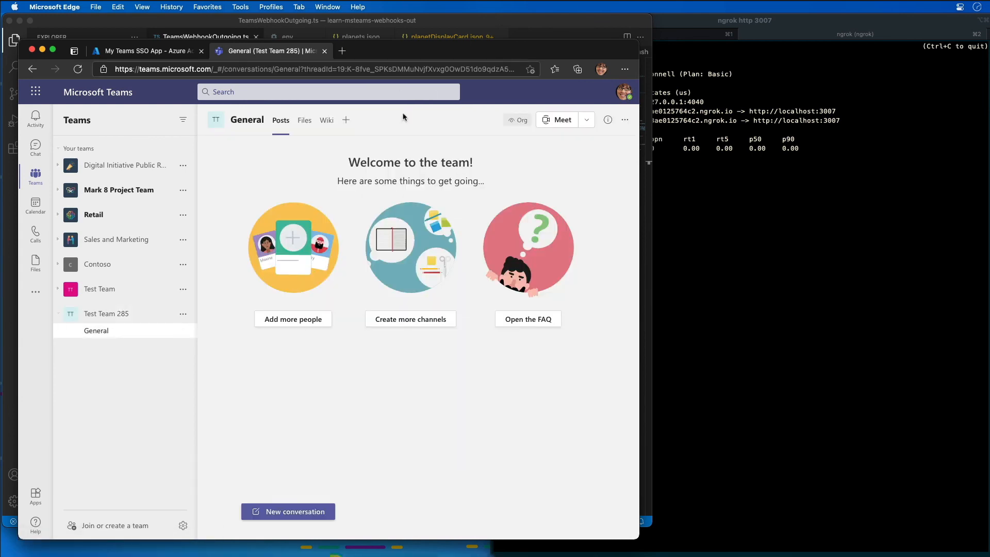
pyautogui.click(288, 512)
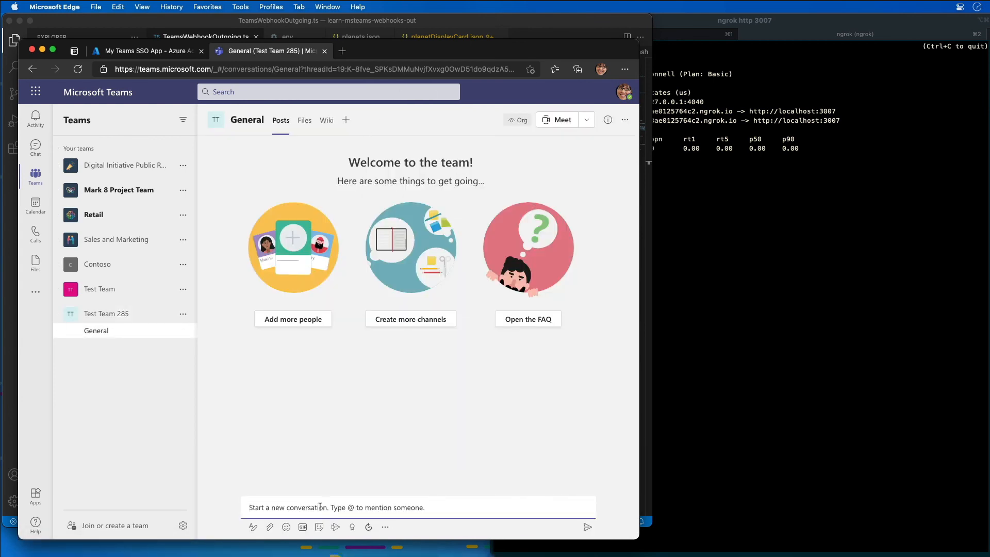
pyautogui.write('@P')
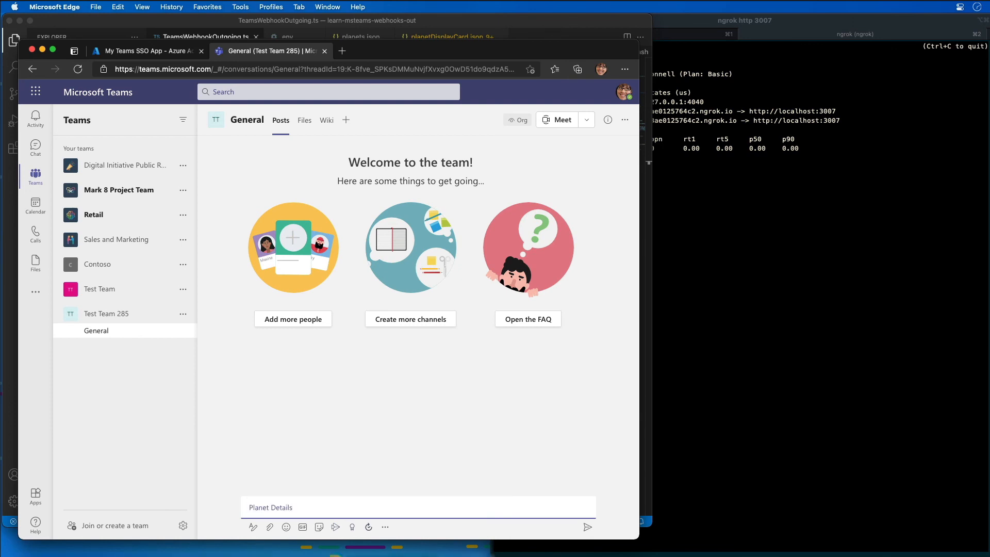
pyautogui.write('Ve')
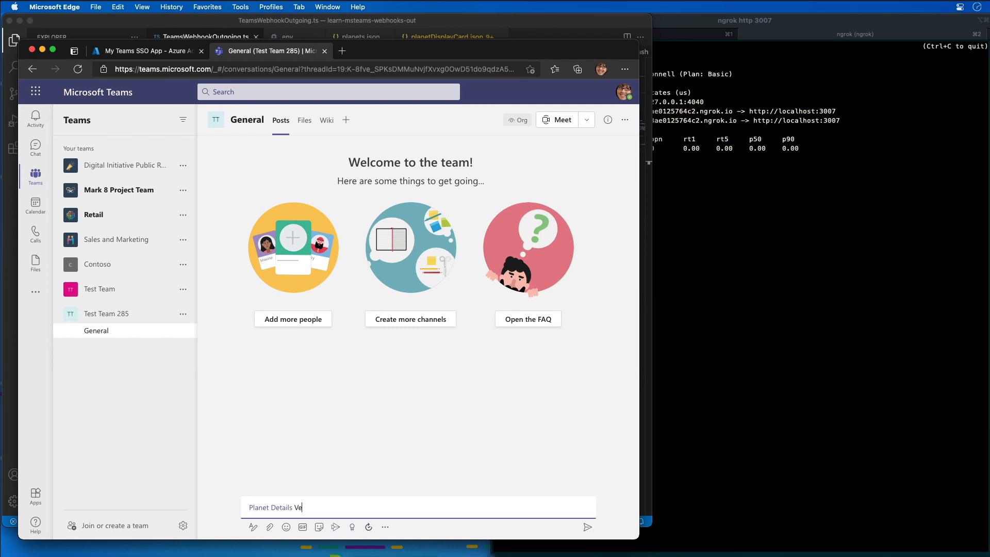